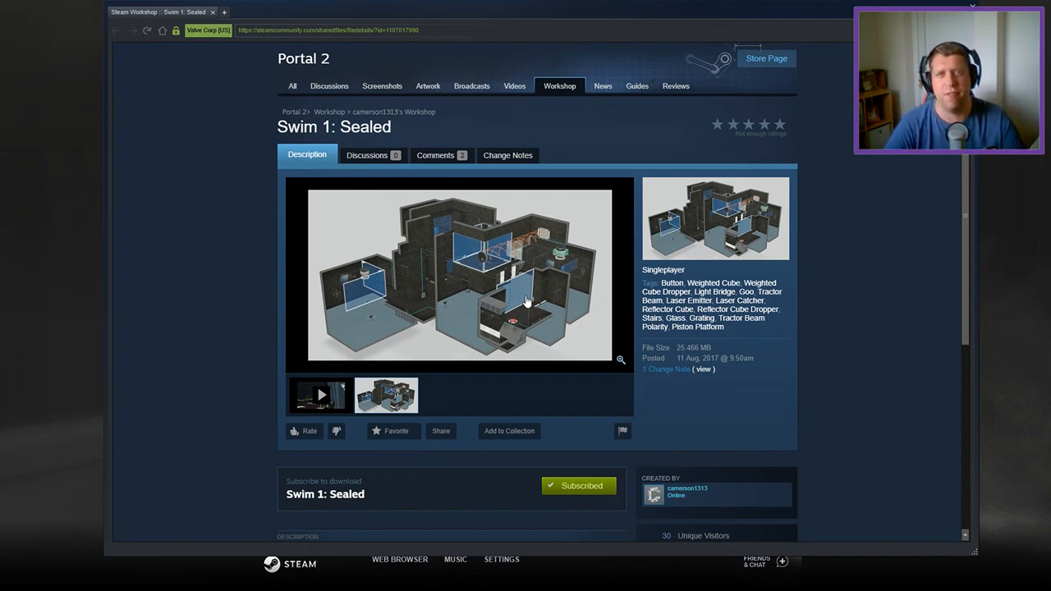
Enter the noclip and sv_cheats console commands and return to the chamber
{"action": "scroll", "scroll_direction": "down", "scroll_amount": 3}
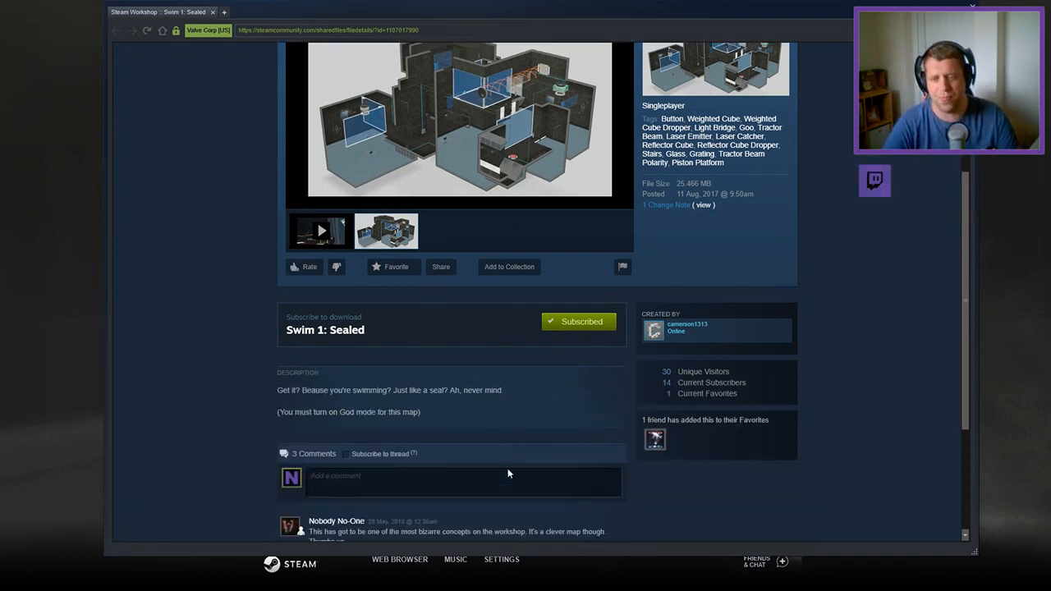
{"action": "scroll", "scroll_direction": "up", "scroll_amount": 3}
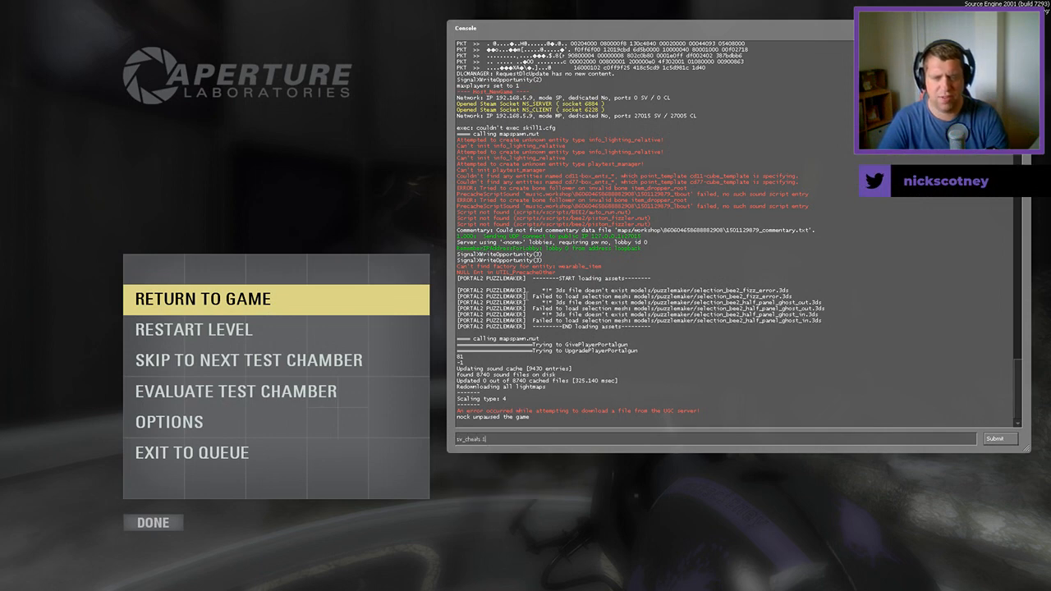
{"action": "type", "text": ";"}
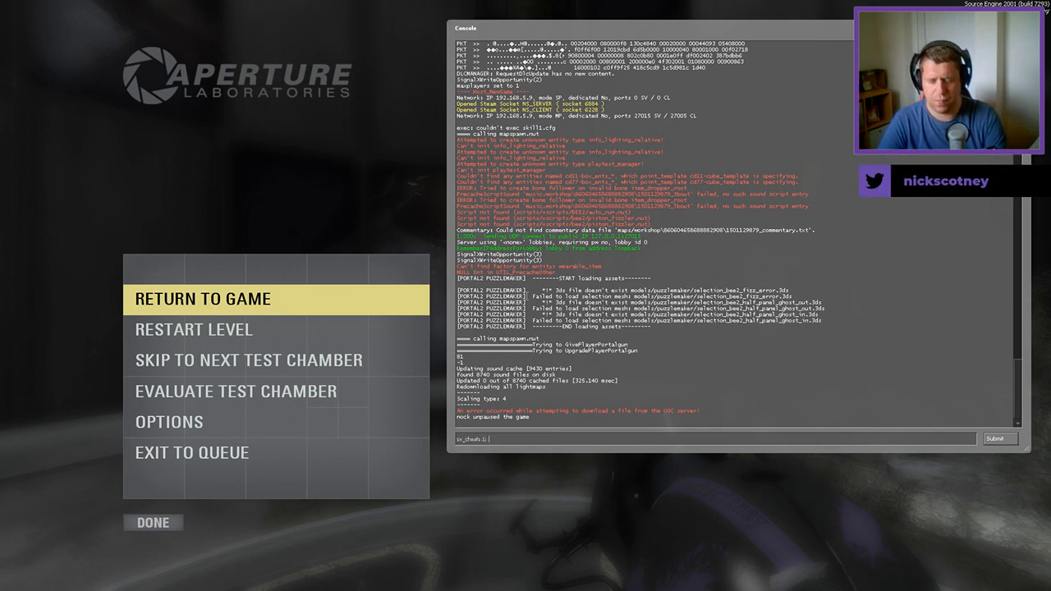
{"action": "left_click", "coordinate": [204, 299]}
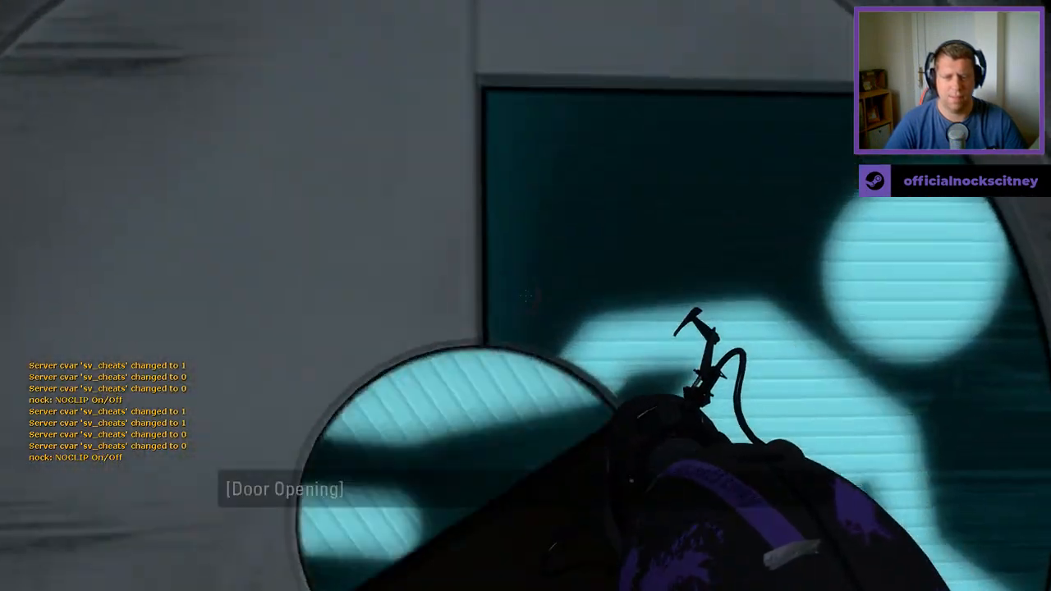
{"action": "key", "text": "Escape"}
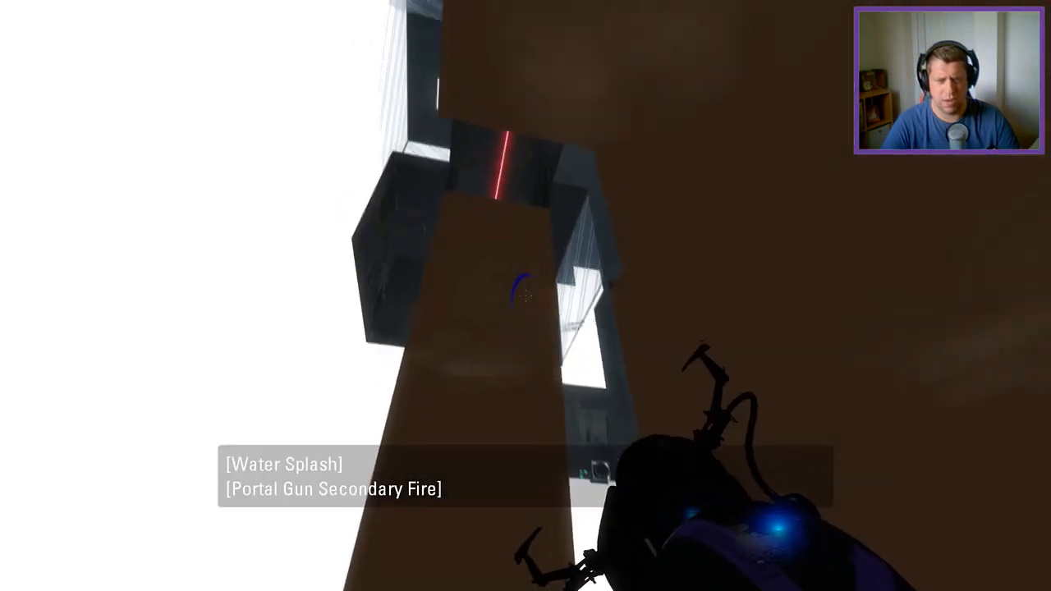
{"action": "mouse_move", "coordinate": [525, 295]}
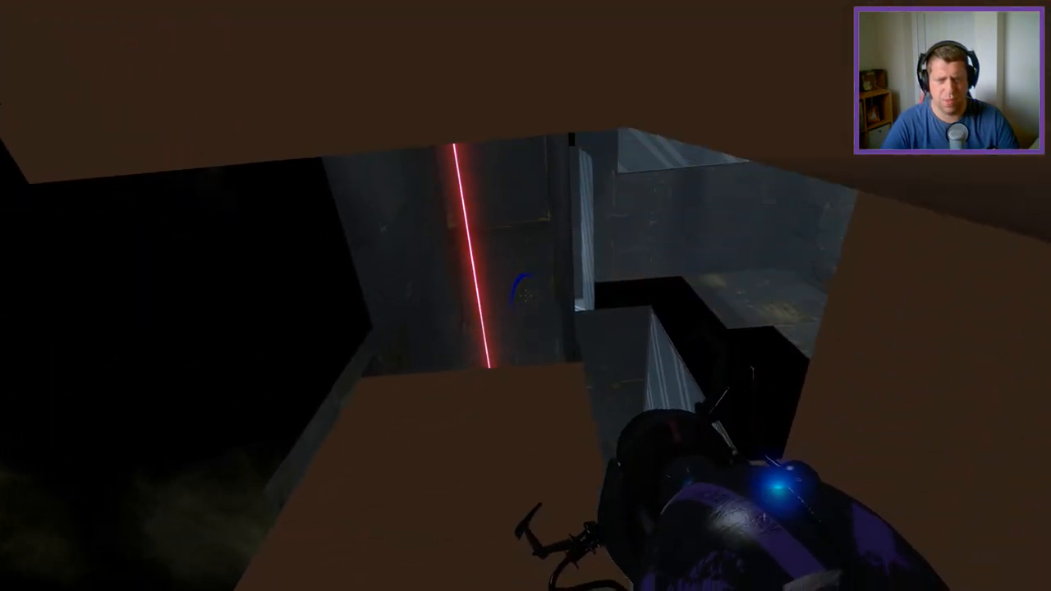
{"action": "mouse_move", "coordinate": [526, 296]}
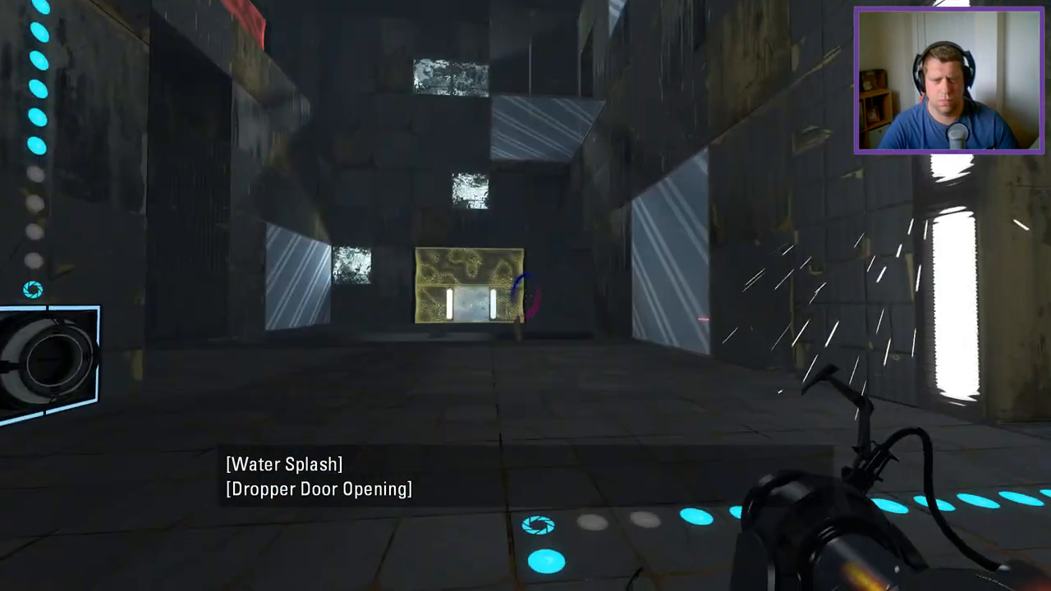
Fire a portal at the lit water tank wall and swim up to the glowing dropper window
{"action": "left_click", "coordinate": [525, 296]}
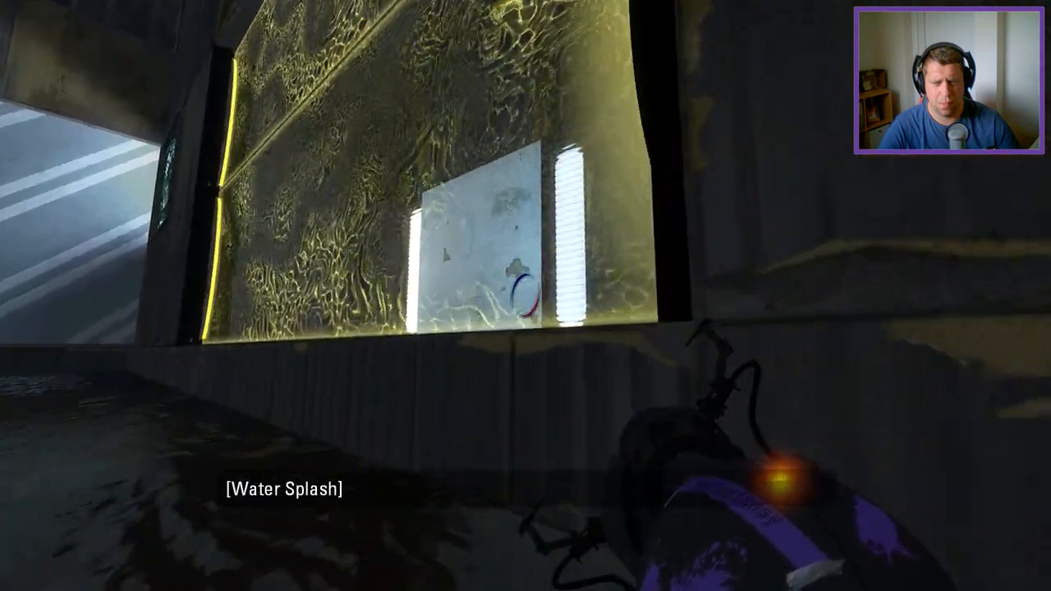
{"action": "mouse_move", "coordinate": [526, 246]}
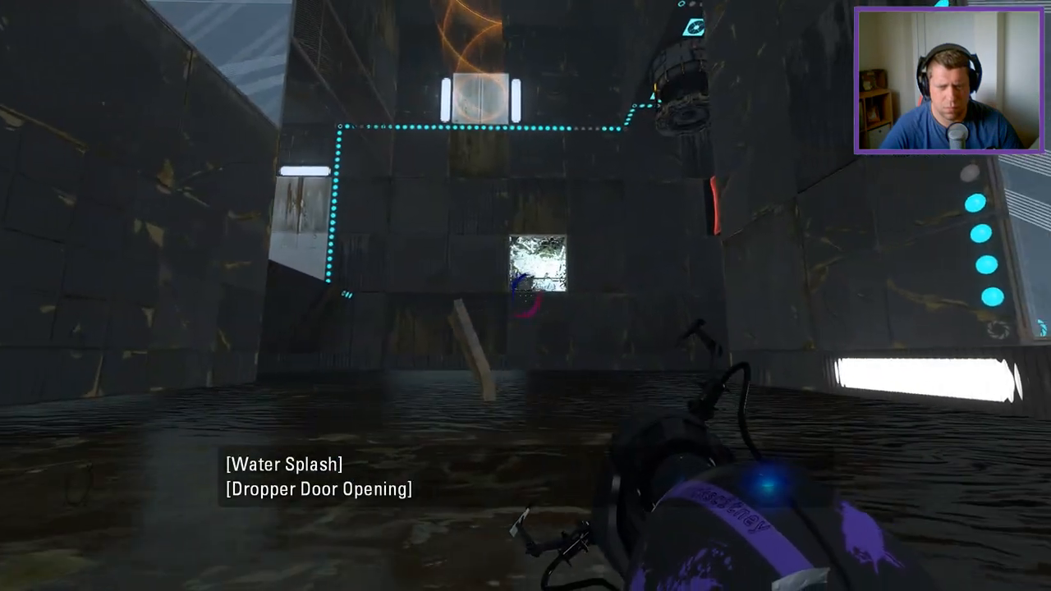
{"action": "mouse_move", "coordinate": [525, 247]}
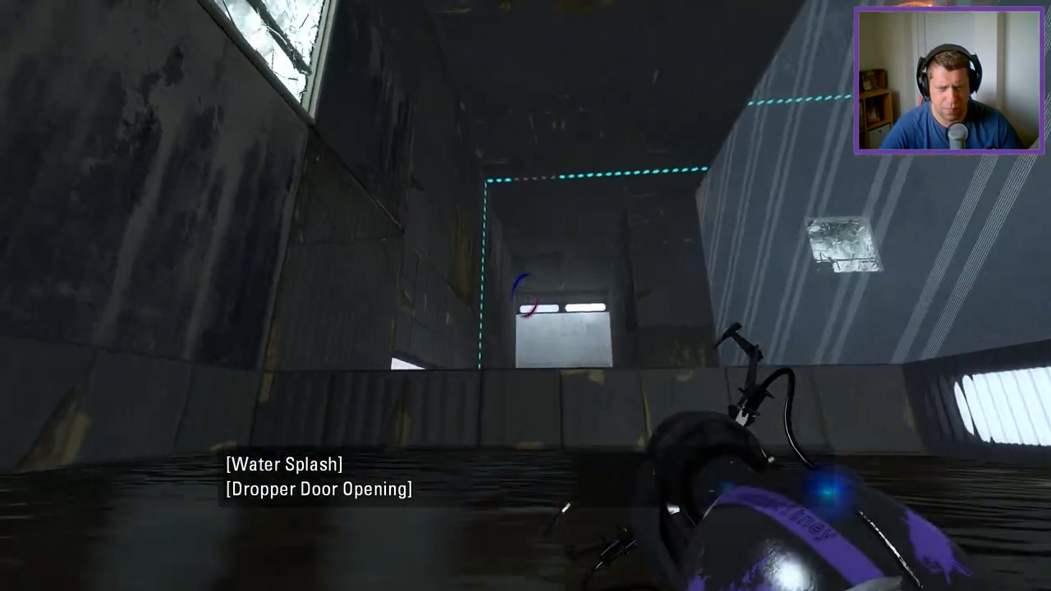
{"action": "mouse_move", "coordinate": [525, 296]}
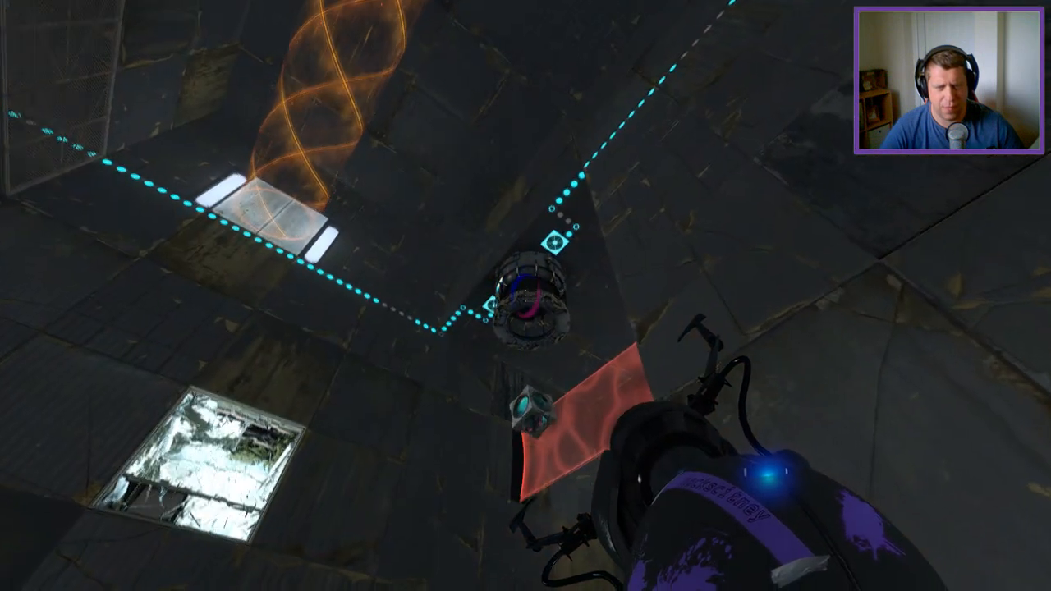
{"action": "mouse_move", "coordinate": [526, 296]}
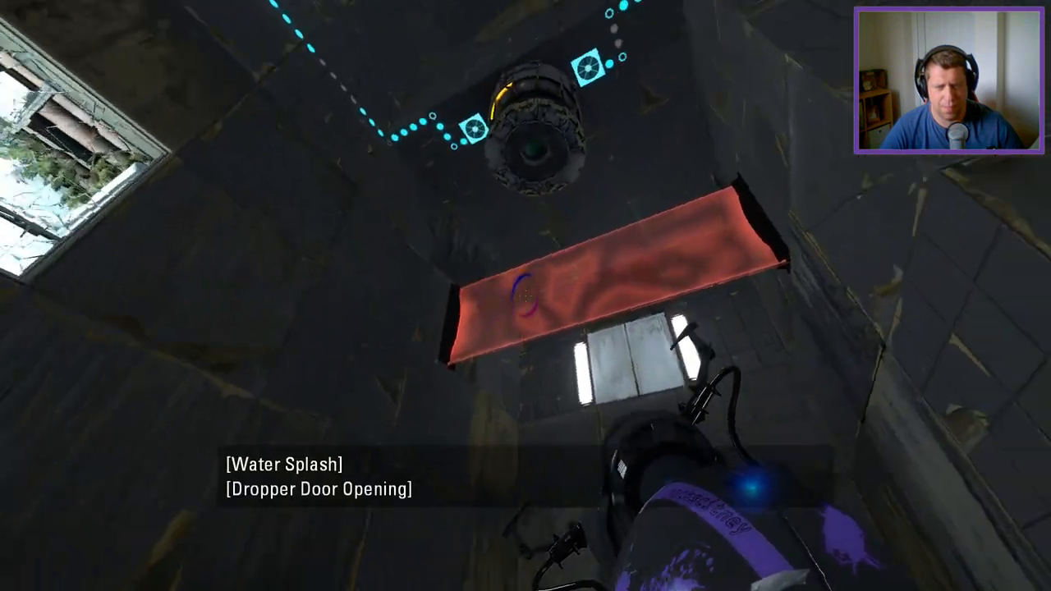
{"action": "mouse_move", "coordinate": [526, 296]}
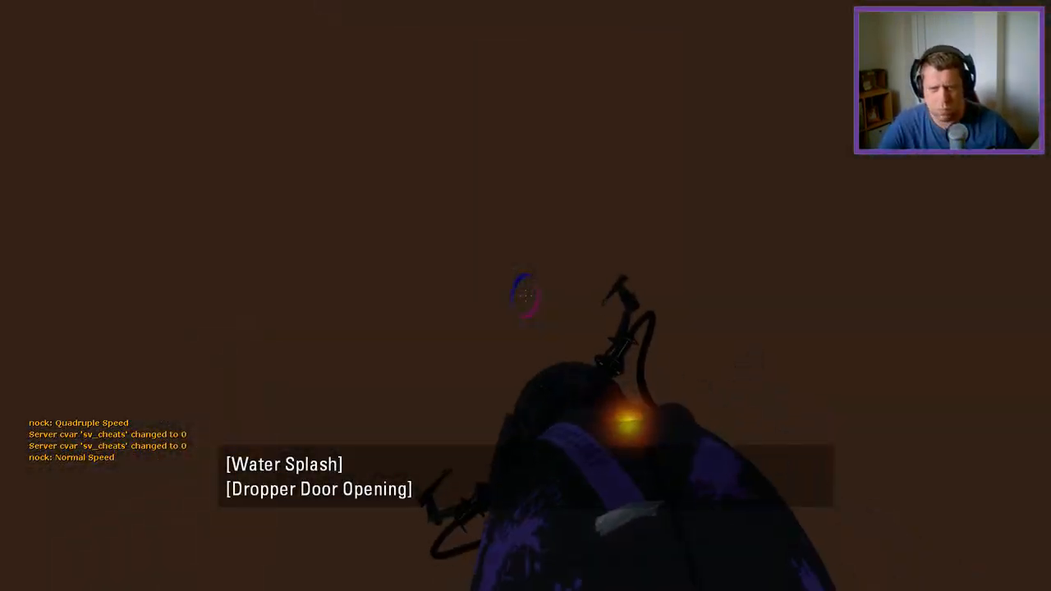
{"action": "mouse_move", "coordinate": [525, 296]}
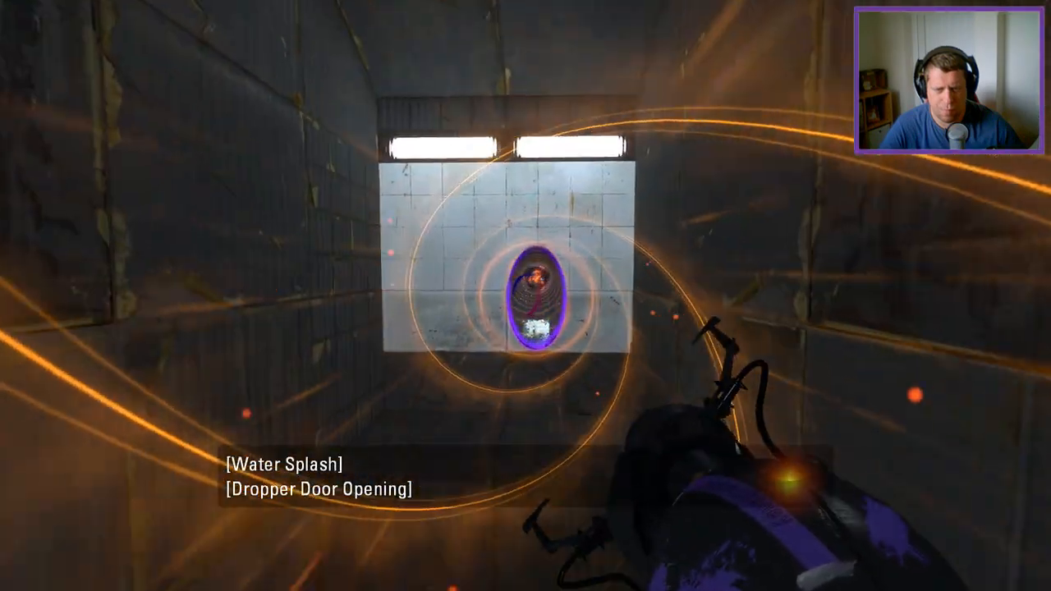
{"action": "mouse_move", "coordinate": [526, 295]}
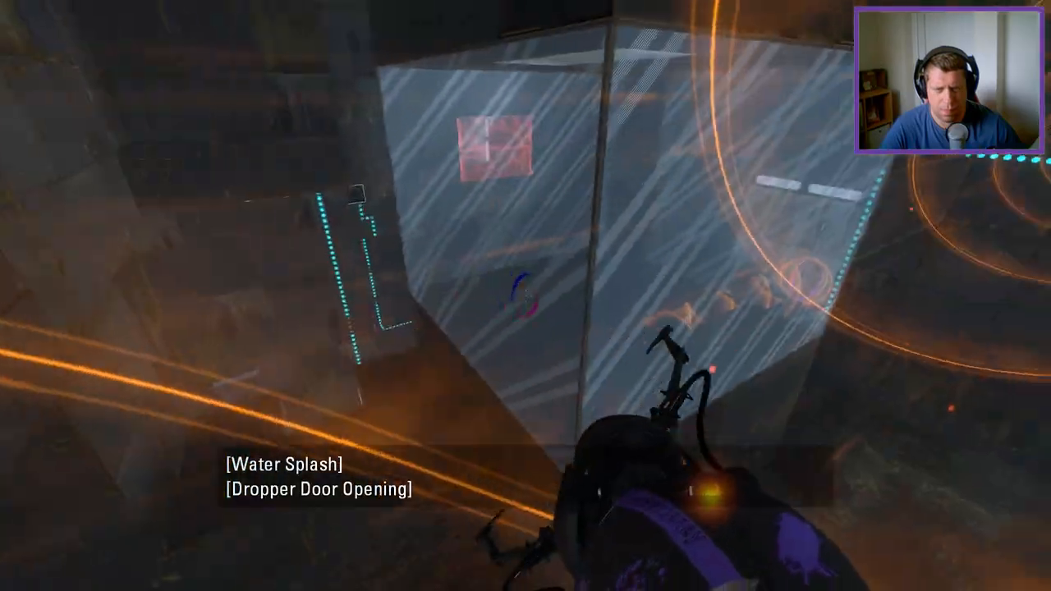
{"action": "mouse_move", "coordinate": [526, 295]}
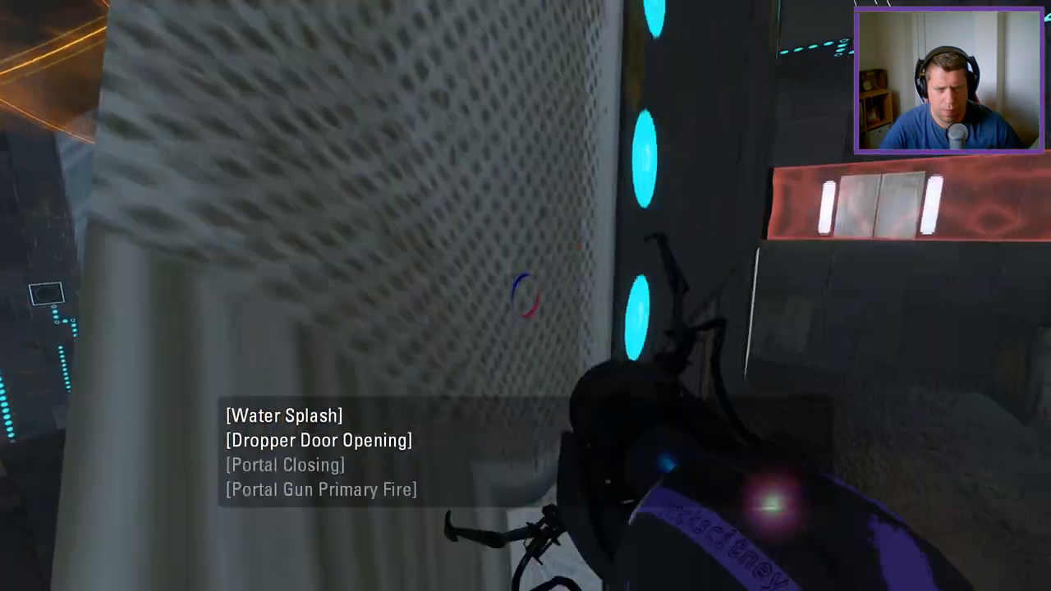
{"action": "mouse_move", "coordinate": [525, 296]}
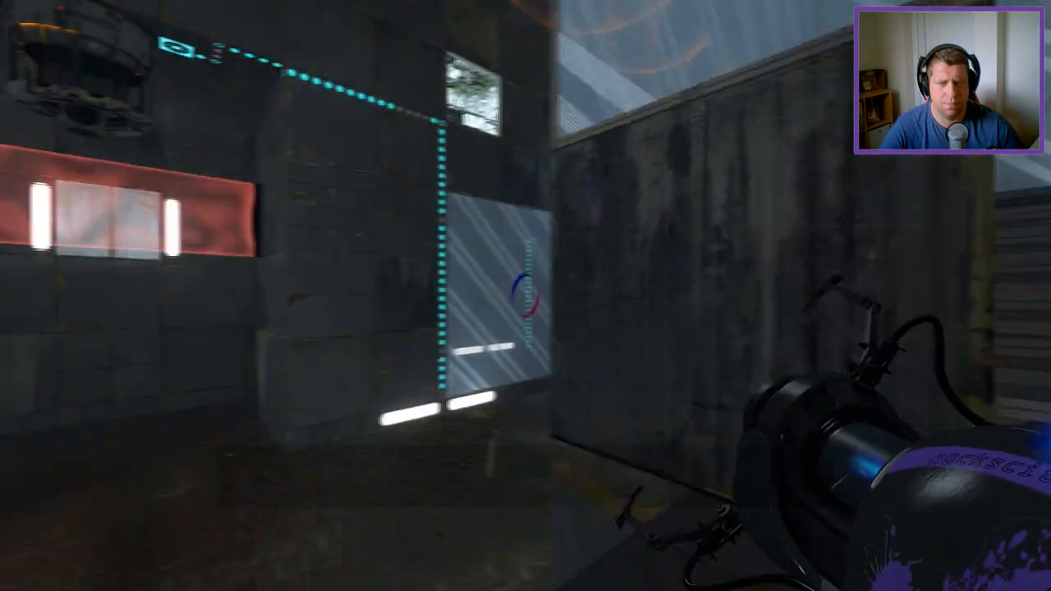
{"action": "mouse_move", "coordinate": [526, 296]}
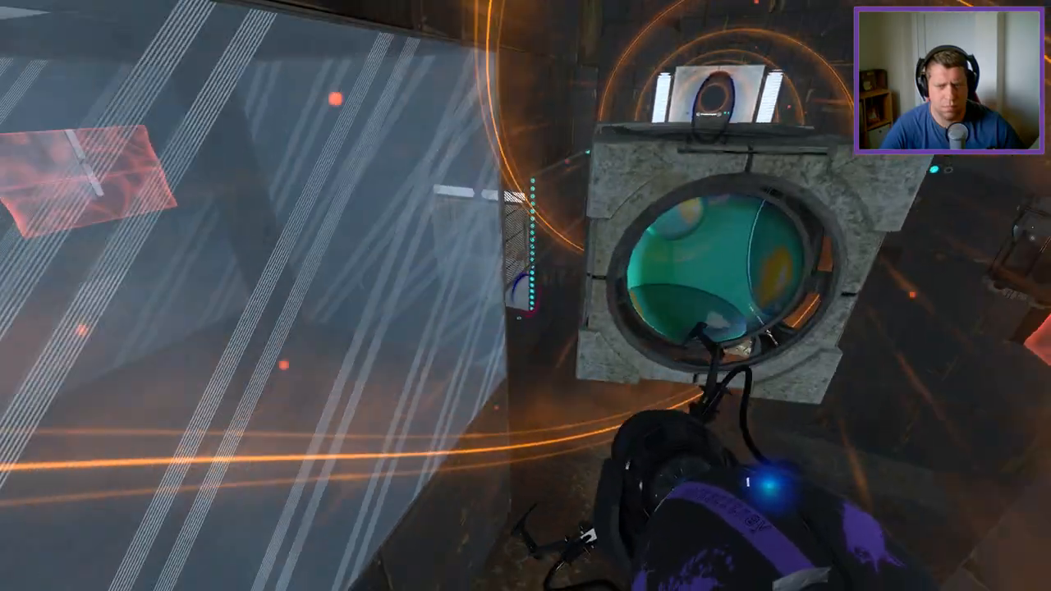
Fire a portal onto the white panel so the cube can rest on the floor button
{"action": "left_click", "coordinate": [525, 296]}
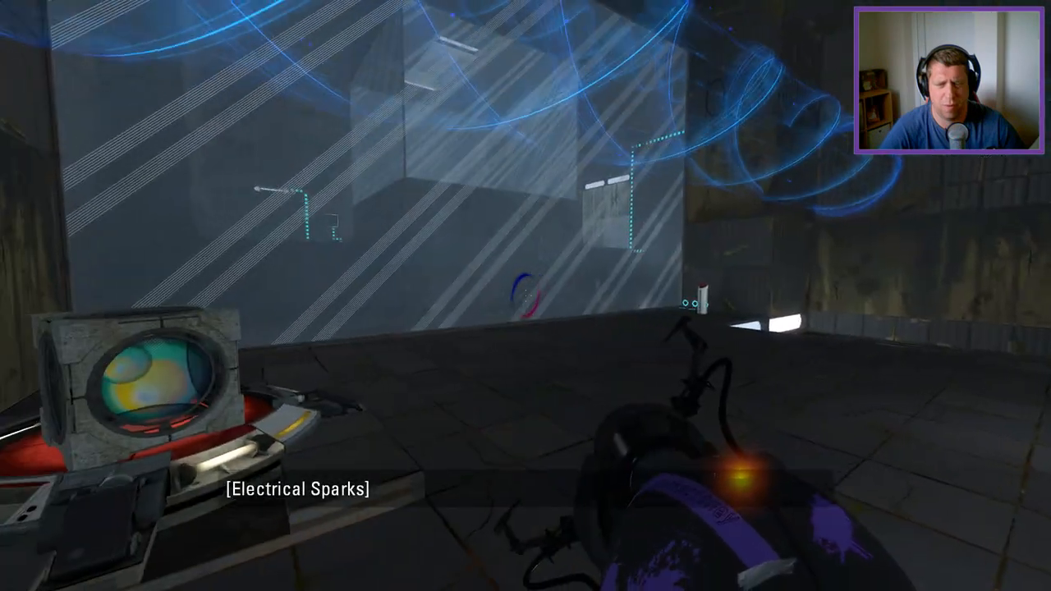
{"action": "mouse_move", "coordinate": [525, 295]}
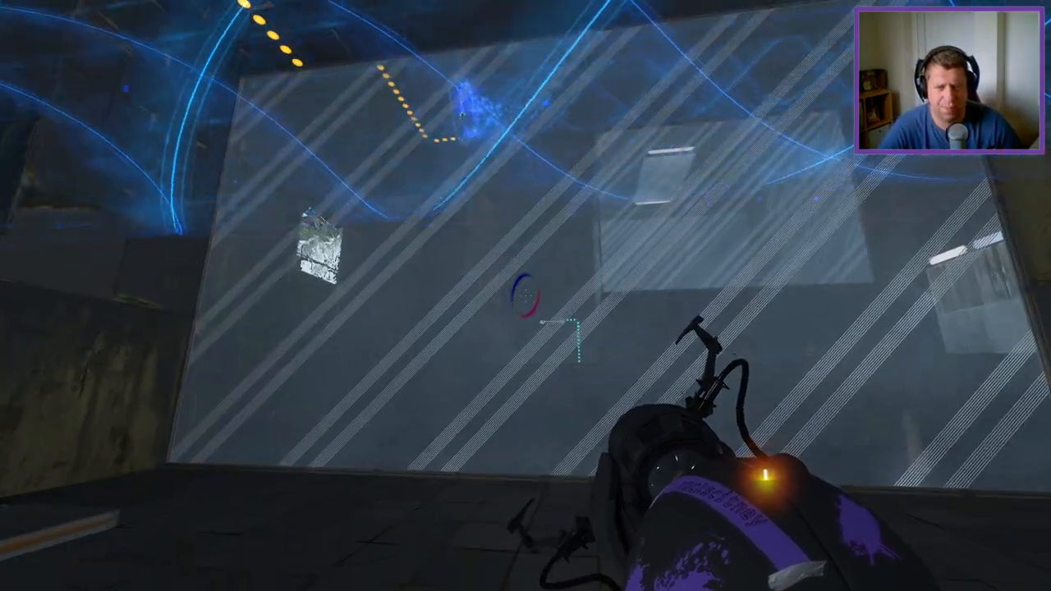
{"action": "mouse_move", "coordinate": [525, 296]}
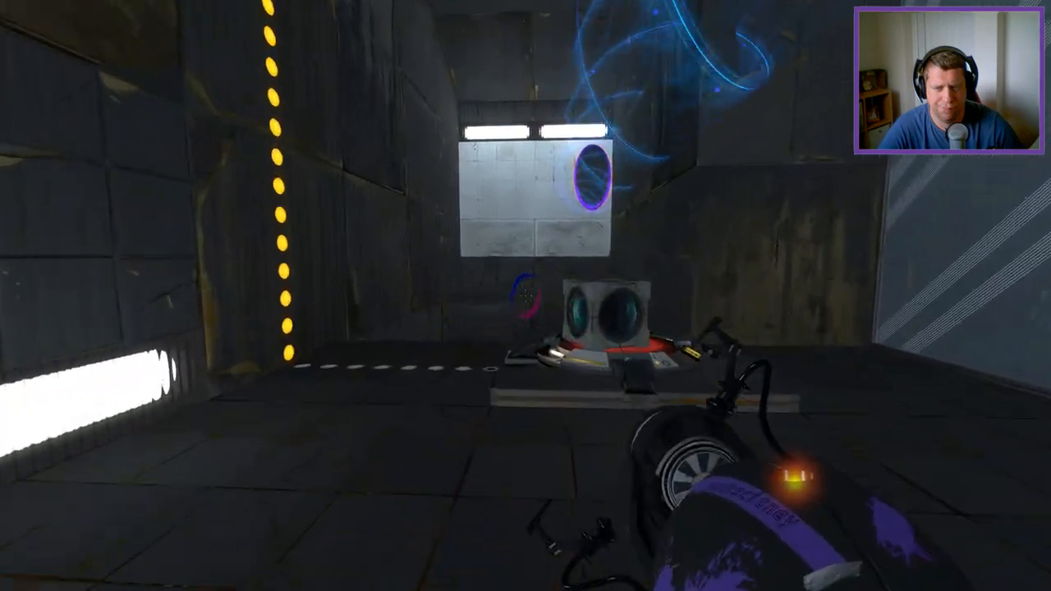
{"action": "mouse_move", "coordinate": [525, 296]}
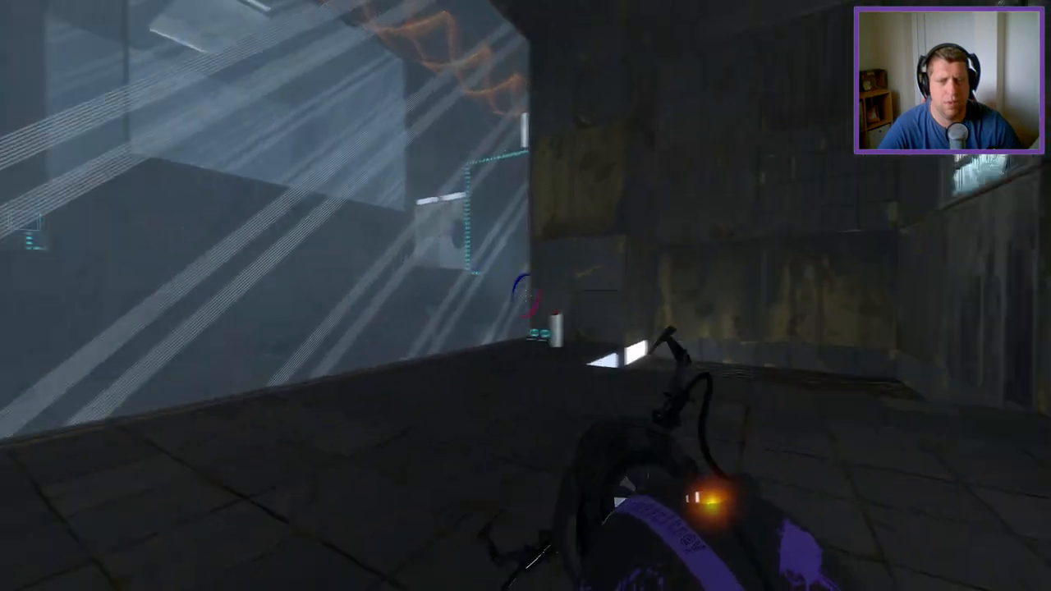
{"action": "mouse_move", "coordinate": [526, 295]}
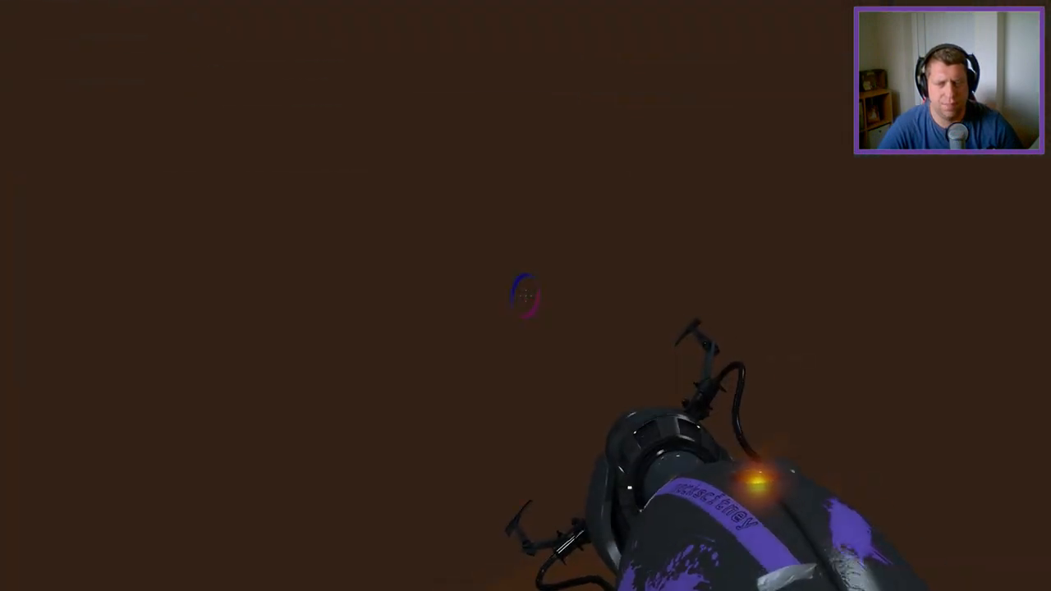
{"action": "mouse_move", "coordinate": [525, 295]}
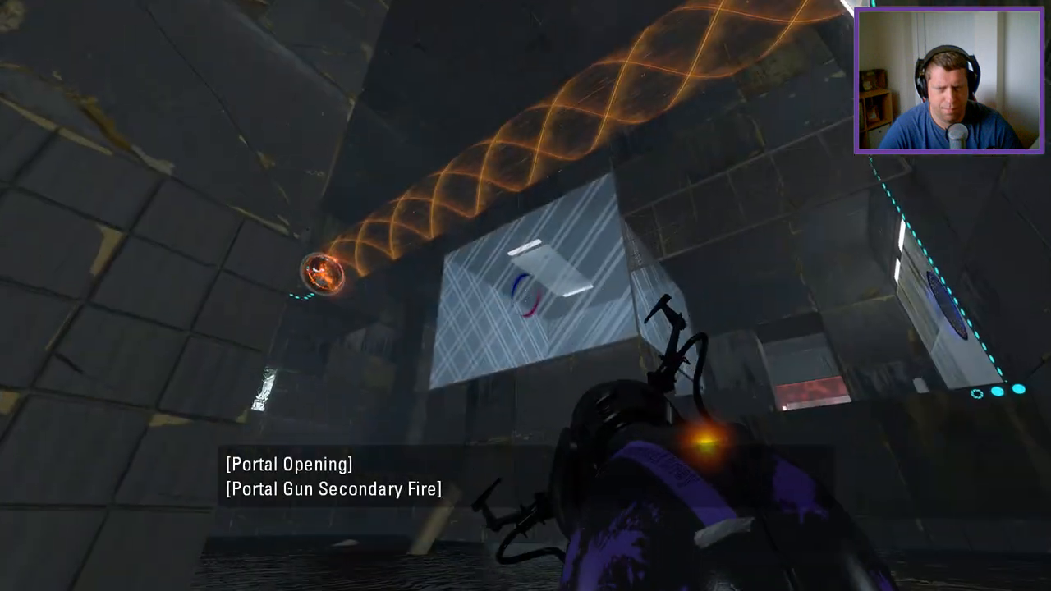
Fire a portal to ride the funnel toward the second red floor button
{"action": "left_click", "coordinate": [526, 295]}
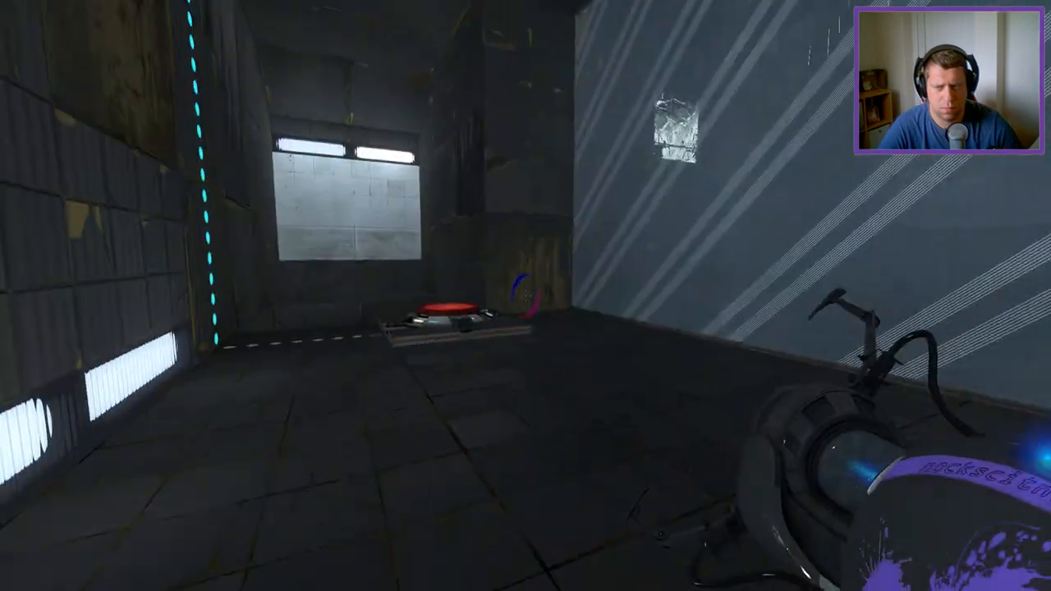
{"action": "mouse_move", "coordinate": [525, 296]}
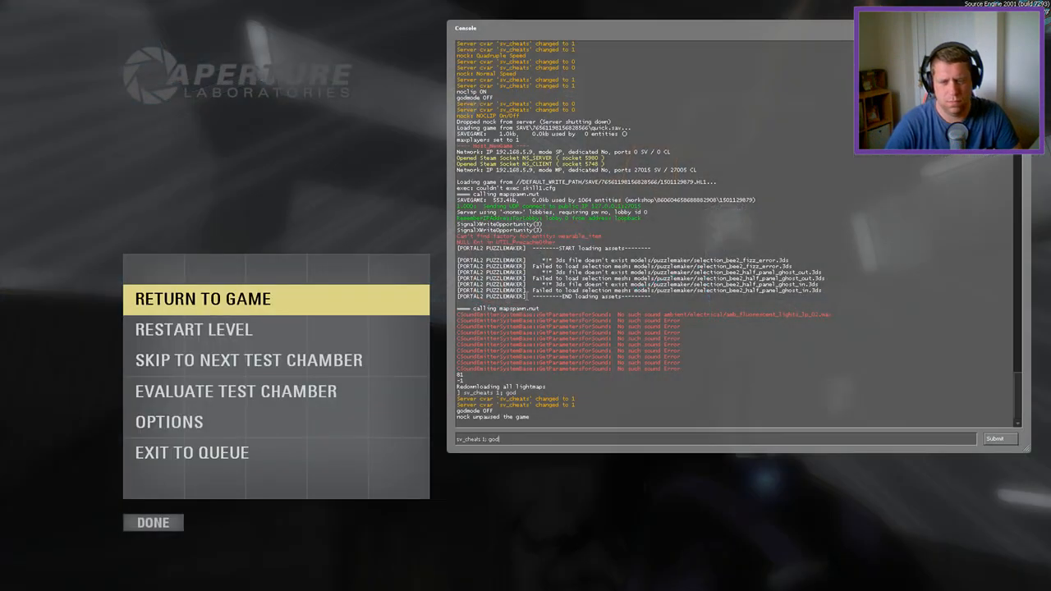
Resume play, run another noclip console command, and resume the chamber again
{"action": "left_click", "coordinate": [203, 299]}
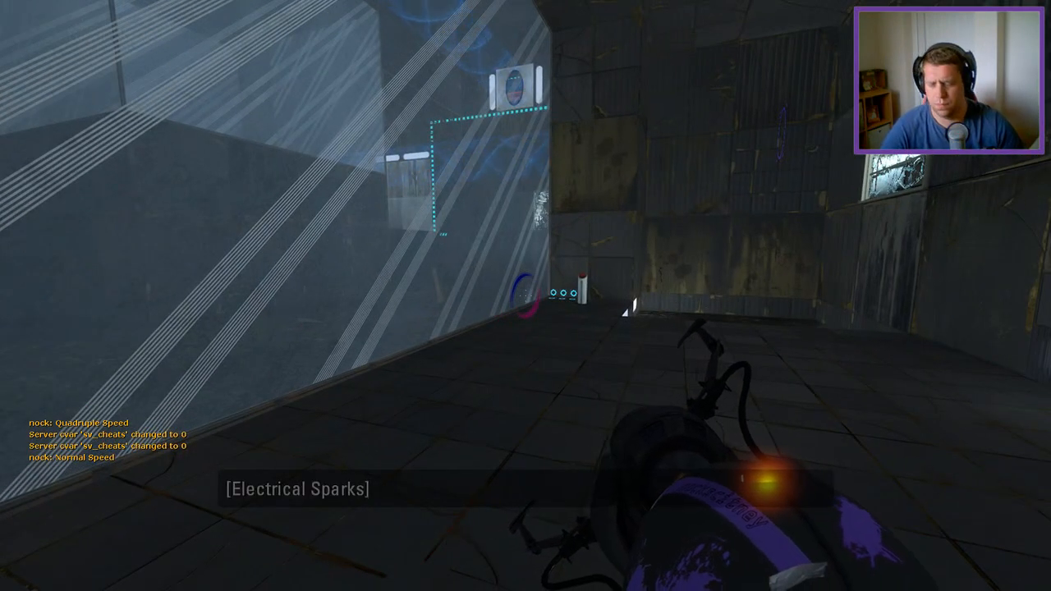
{"action": "key", "text": "Escape"}
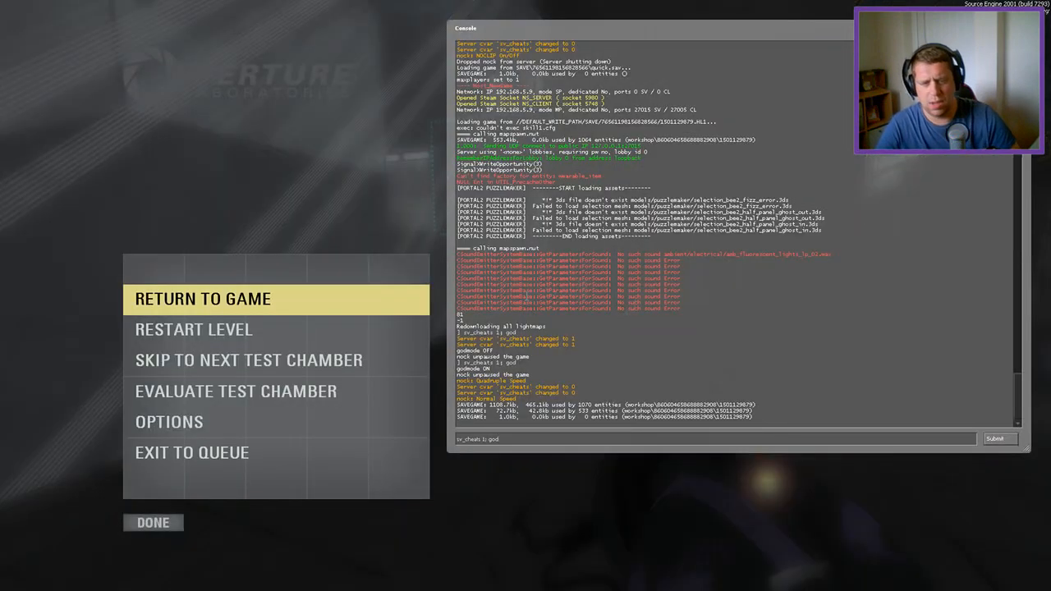
{"action": "key", "text": "Return"}
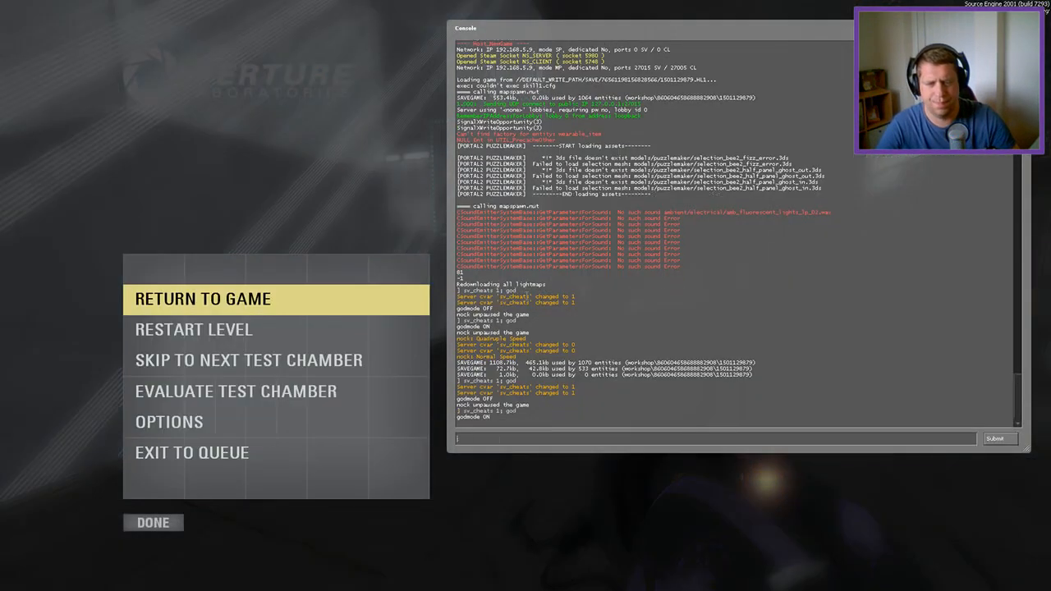
{"action": "left_click", "coordinate": [204, 299]}
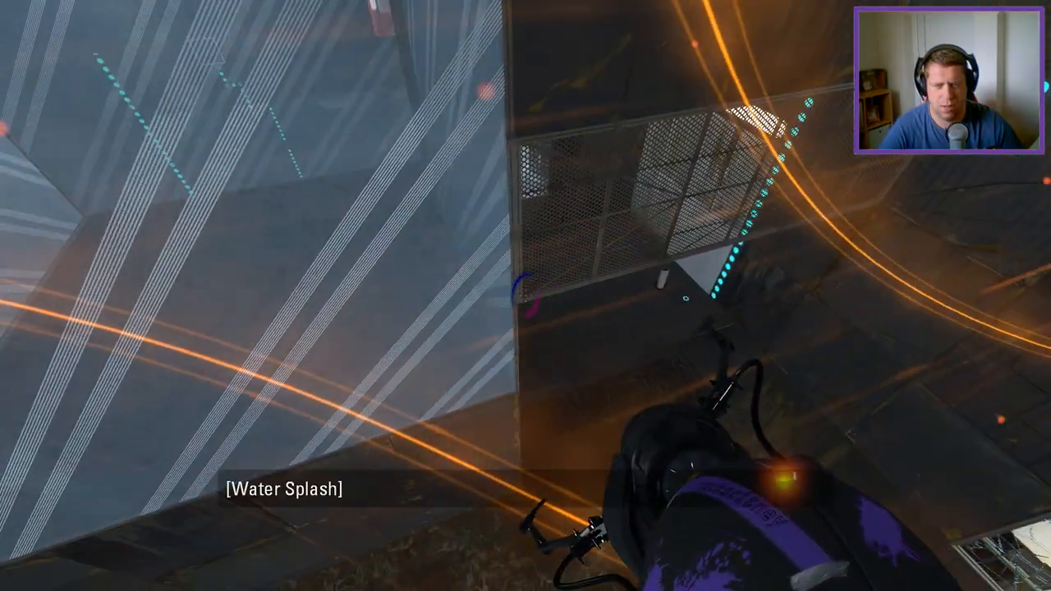
{"action": "mouse_move", "coordinate": [526, 296]}
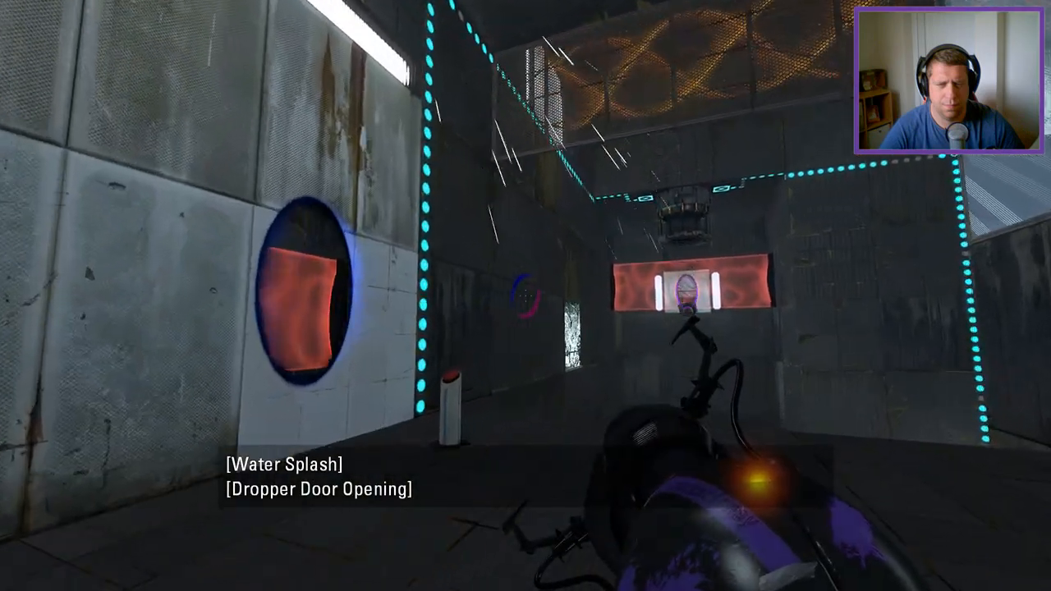
{"action": "mouse_move", "coordinate": [526, 296]}
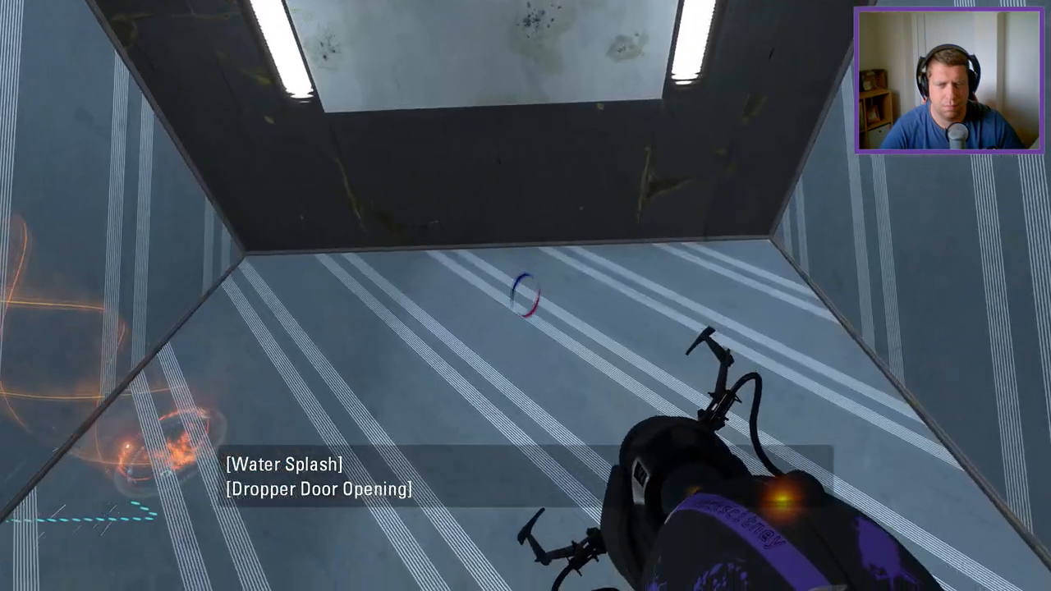
{"action": "mouse_move", "coordinate": [525, 296]}
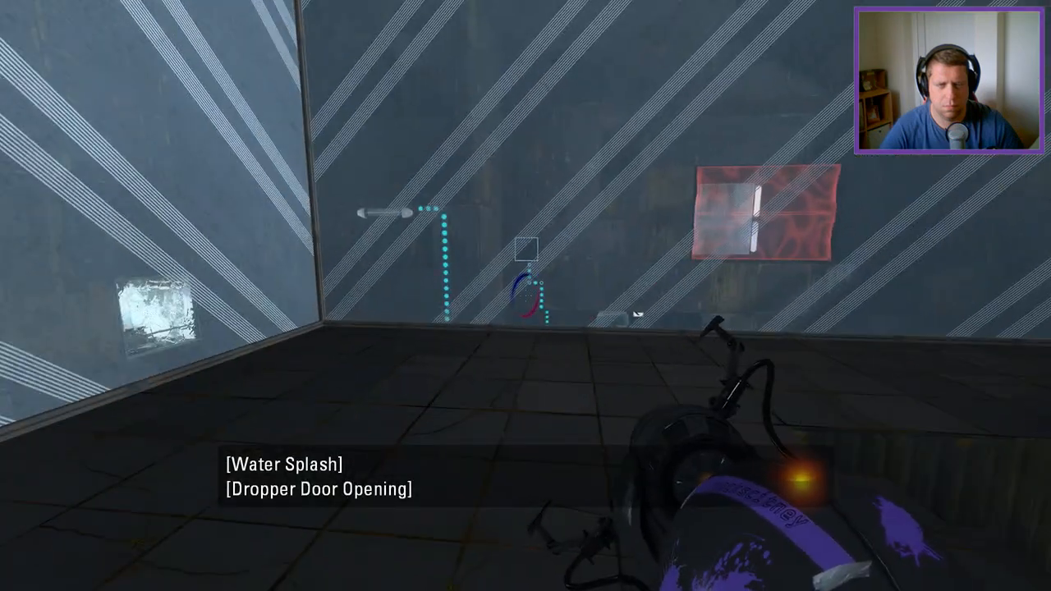
{"action": "mouse_move", "coordinate": [526, 295]}
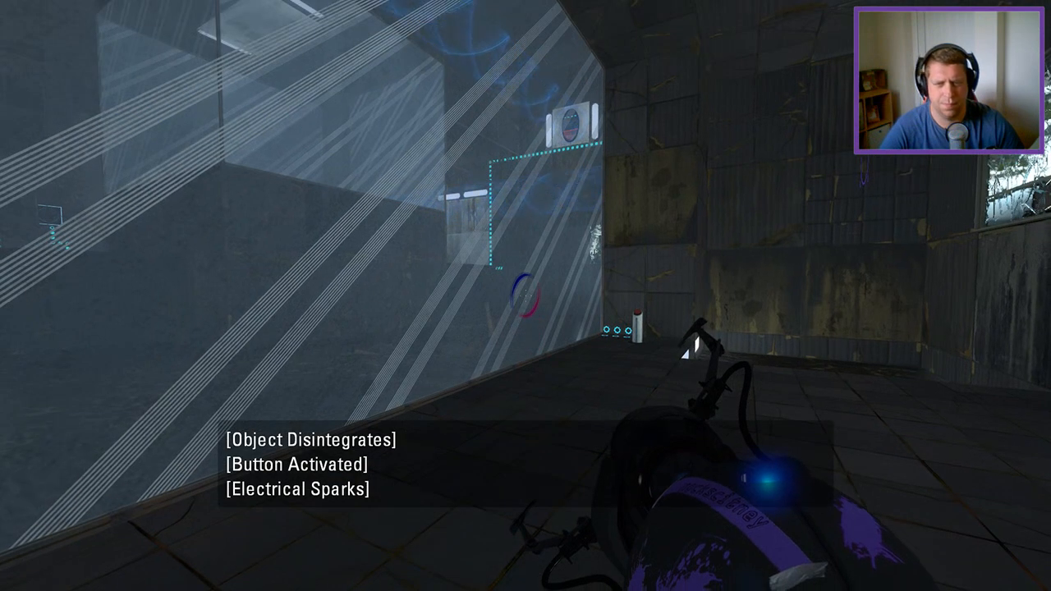
{"action": "mouse_move", "coordinate": [526, 295]}
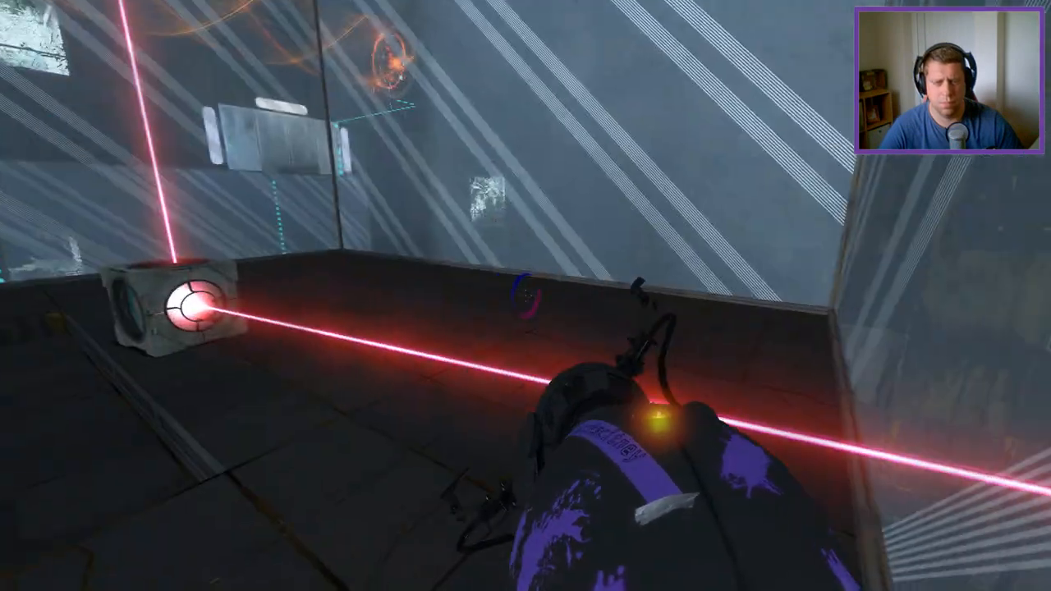
{"action": "mouse_move", "coordinate": [525, 296]}
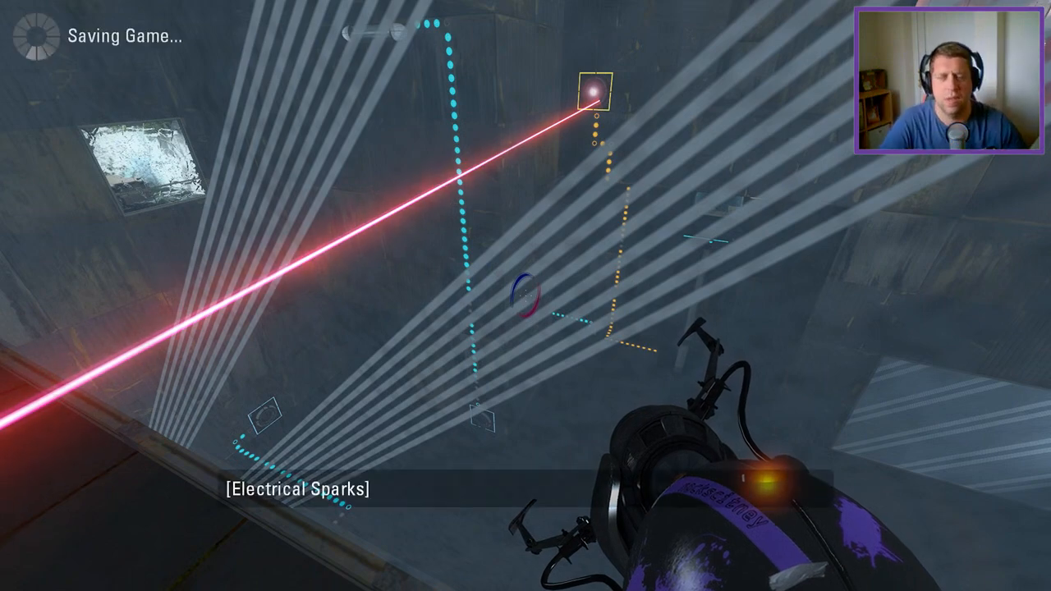
{"action": "mouse_move", "coordinate": [526, 296]}
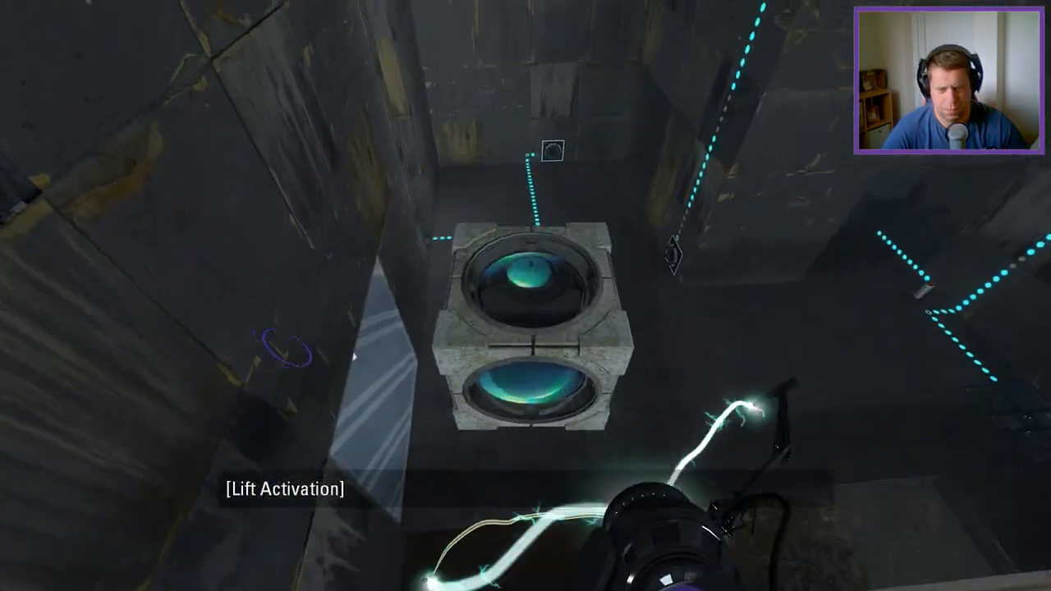
{"action": "mouse_move", "coordinate": [525, 296]}
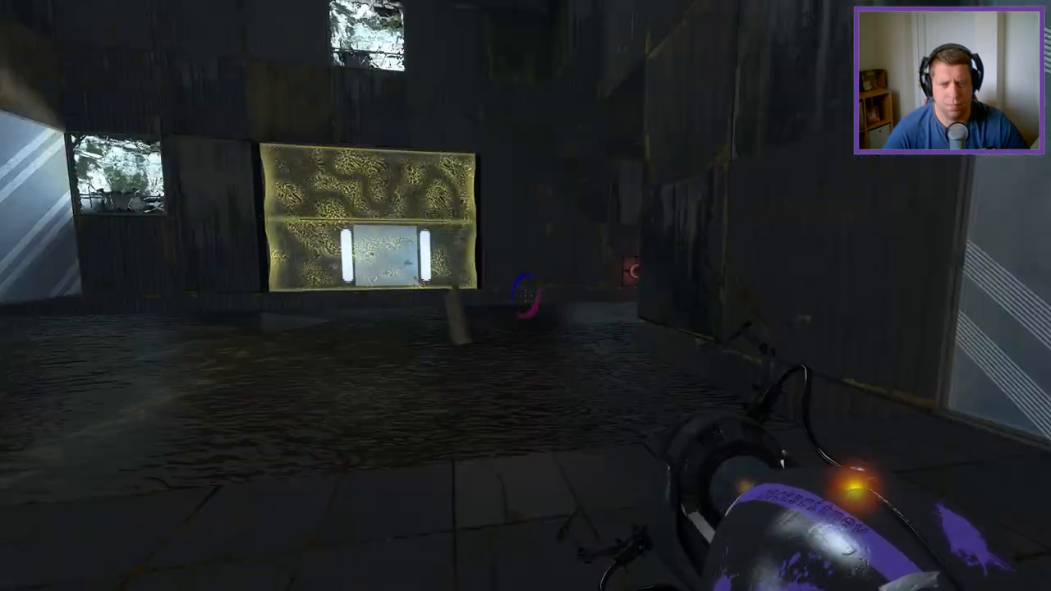
{"action": "mouse_move", "coordinate": [526, 295]}
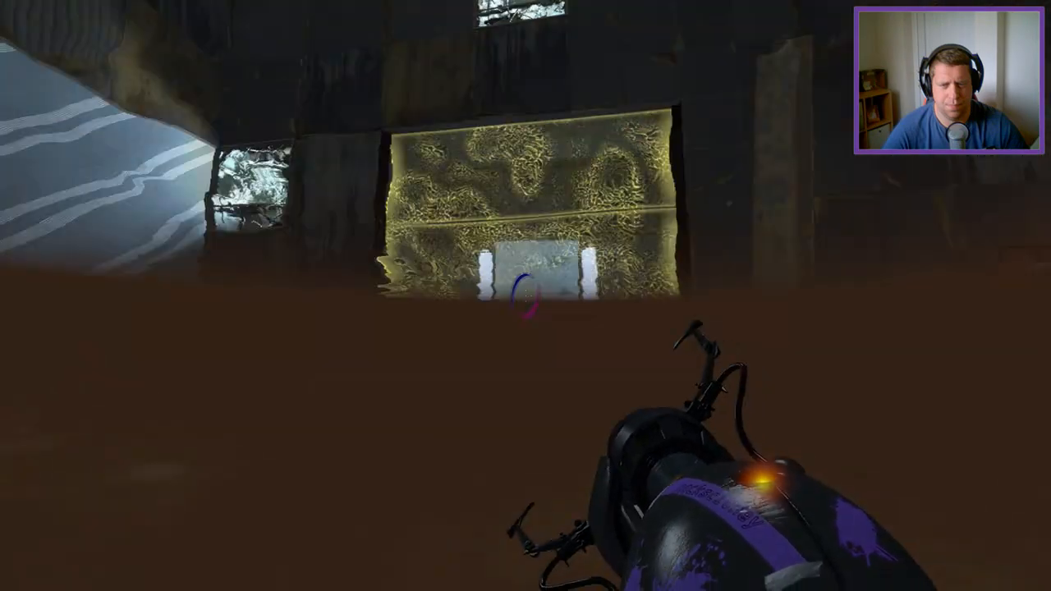
{"action": "mouse_move", "coordinate": [525, 296]}
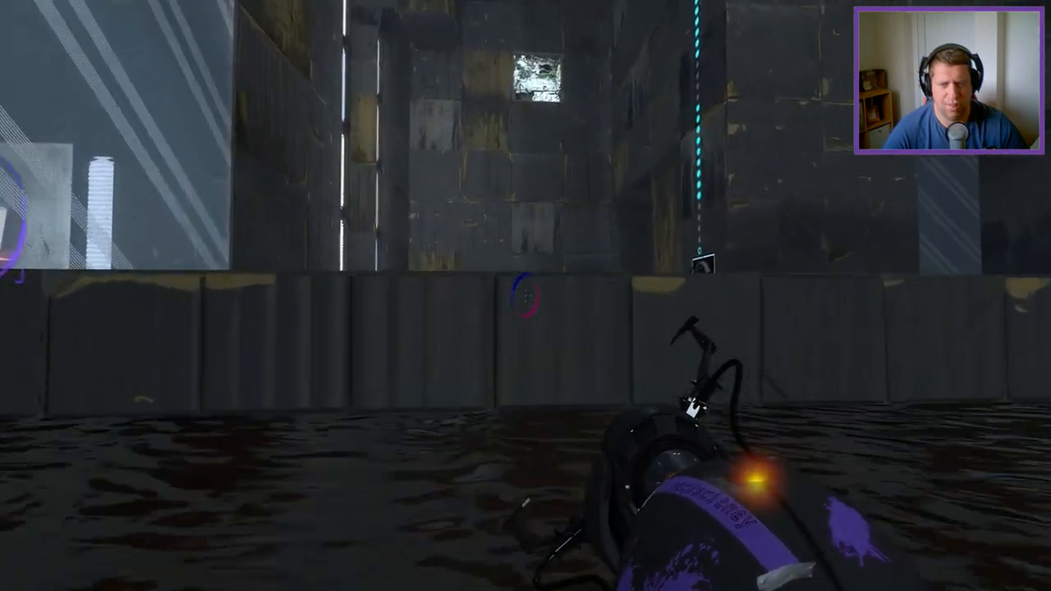
{"action": "mouse_move", "coordinate": [526, 296]}
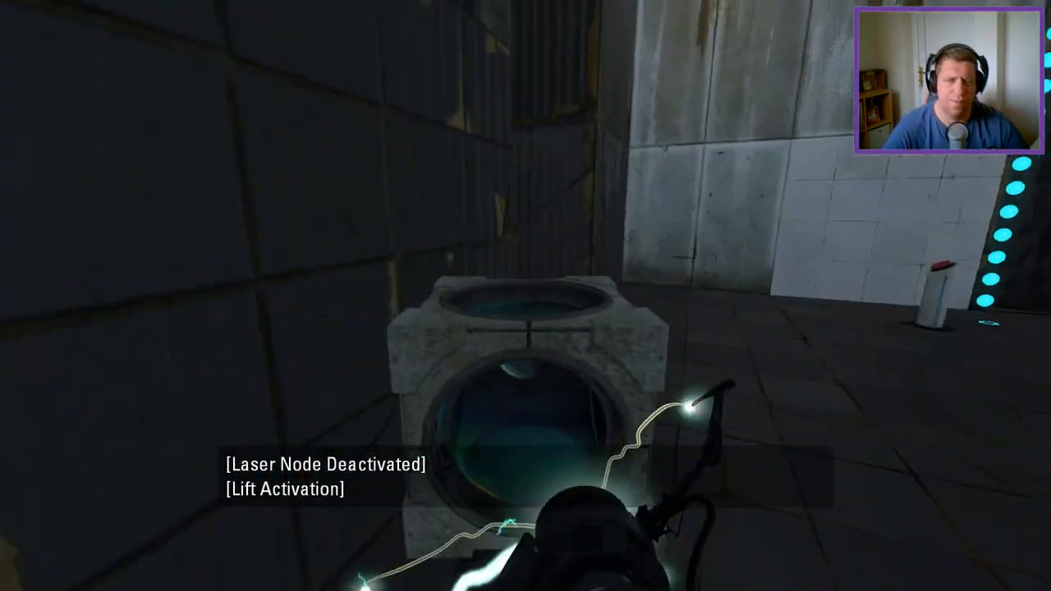
Shoot a portal to activate the orange excursion funnel and purple hard-light bridge
{"action": "left_click", "coordinate": [525, 295]}
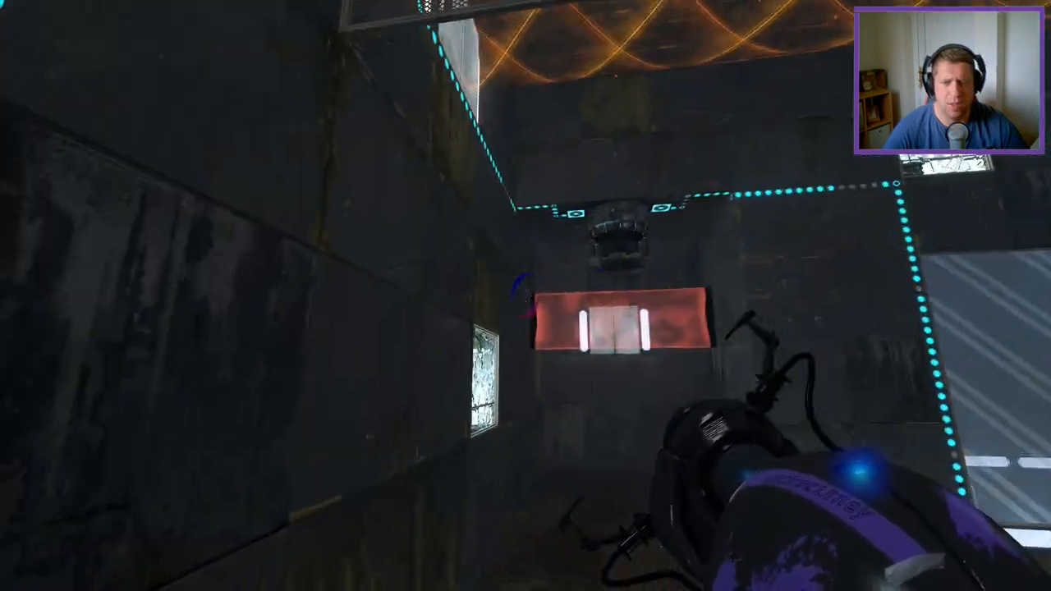
{"action": "mouse_move", "coordinate": [525, 295]}
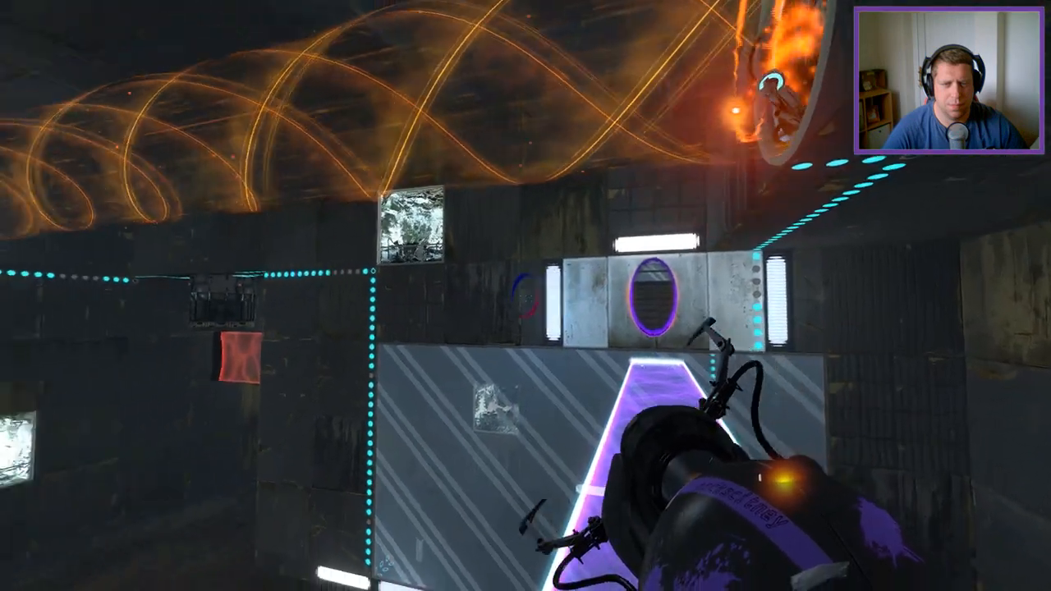
{"action": "mouse_move", "coordinate": [525, 295]}
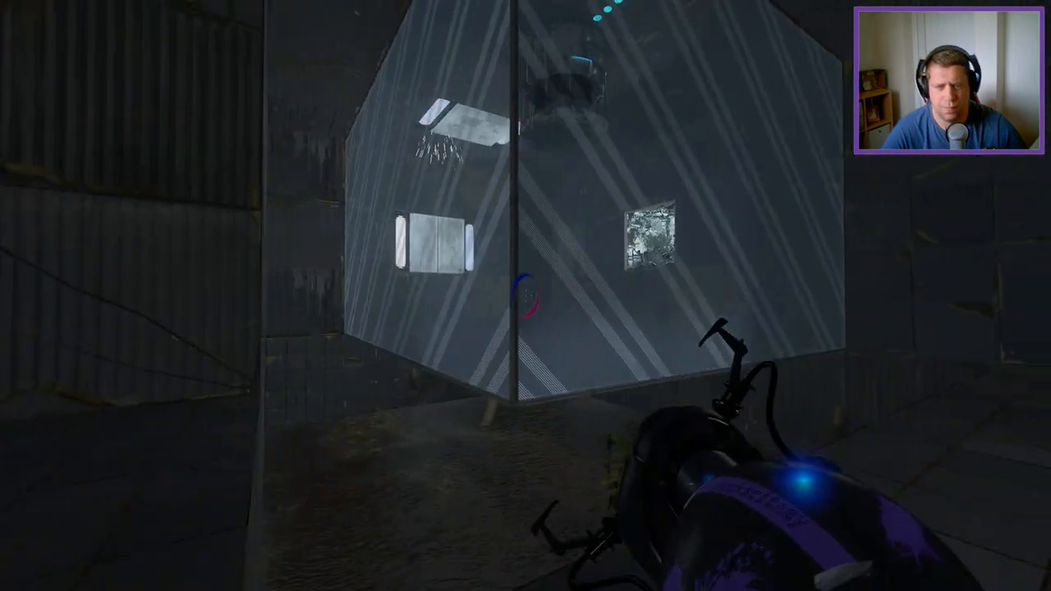
{"action": "mouse_move", "coordinate": [526, 296]}
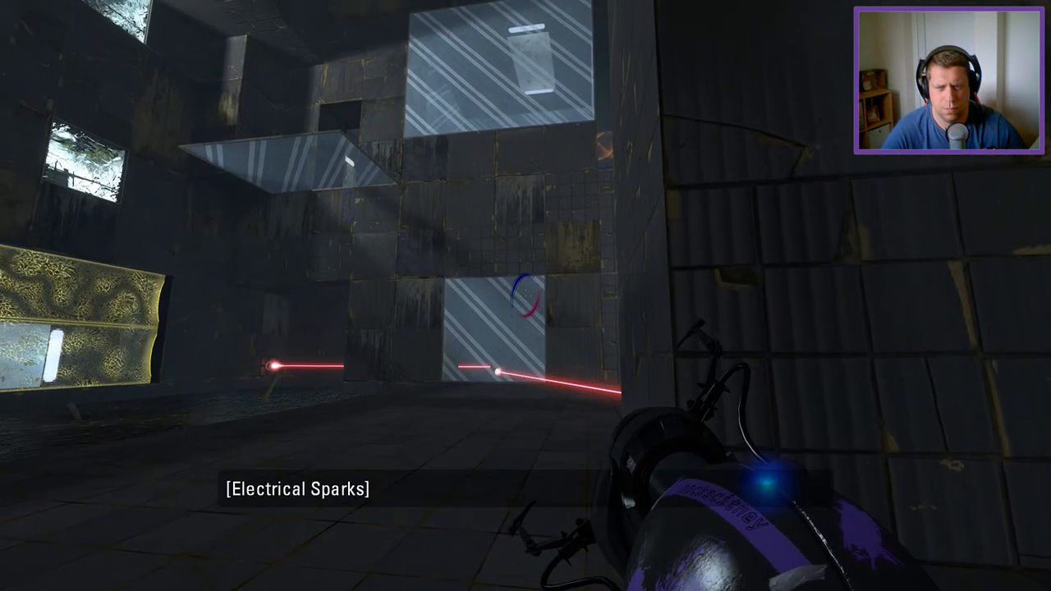
{"action": "mouse_move", "coordinate": [526, 295]}
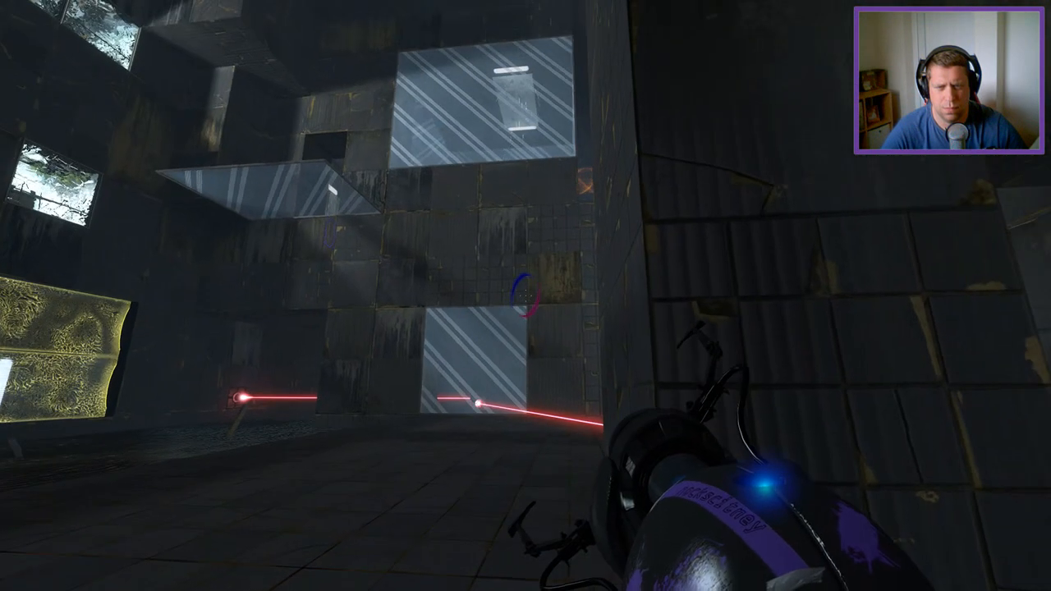
{"action": "mouse_move", "coordinate": [526, 296]}
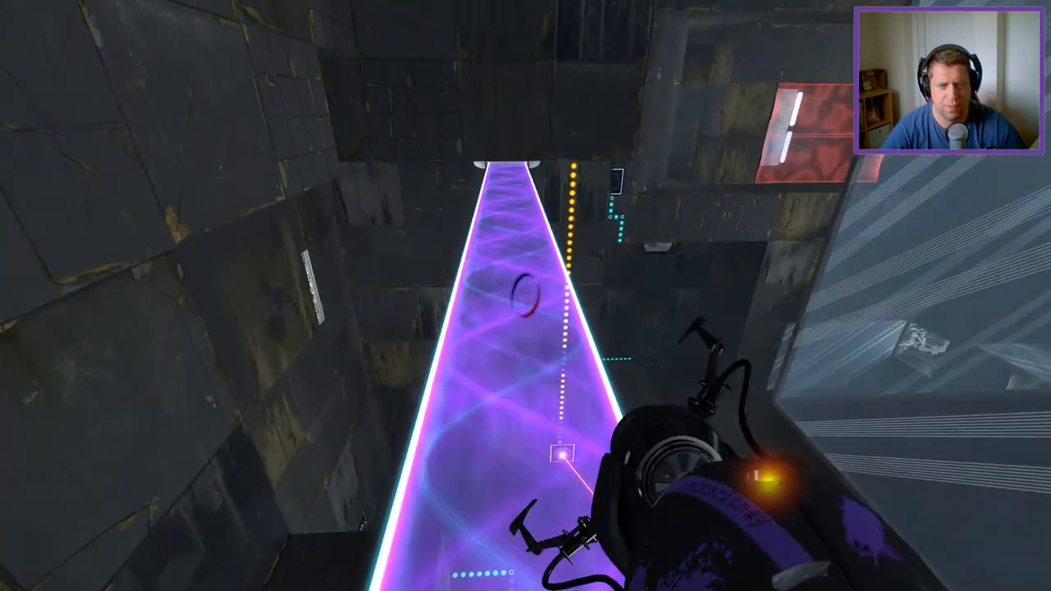
{"action": "mouse_move", "coordinate": [526, 296]}
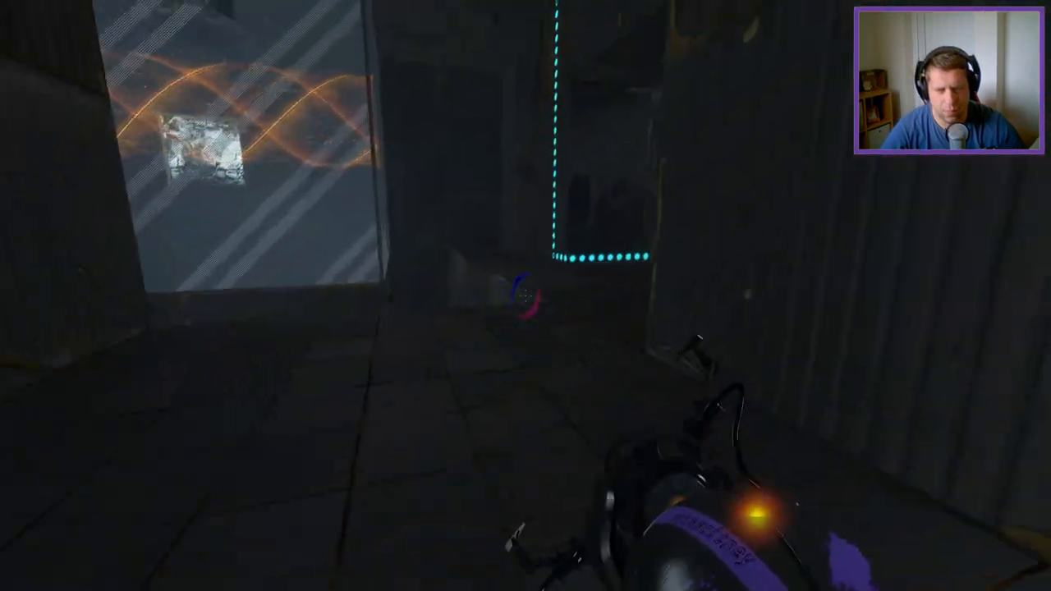
{"action": "mouse_move", "coordinate": [525, 296]}
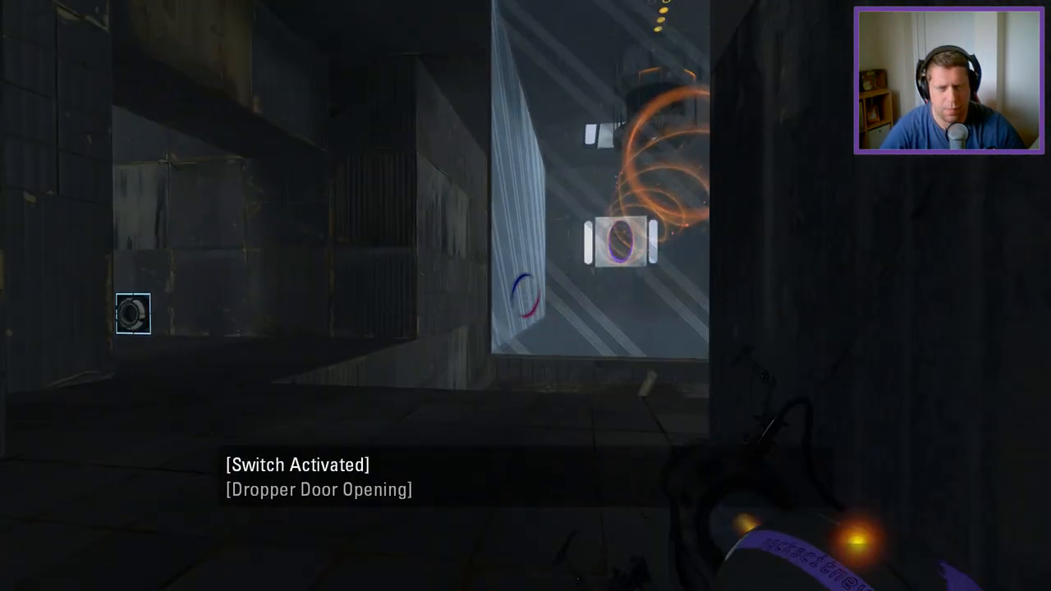
{"action": "mouse_move", "coordinate": [526, 296]}
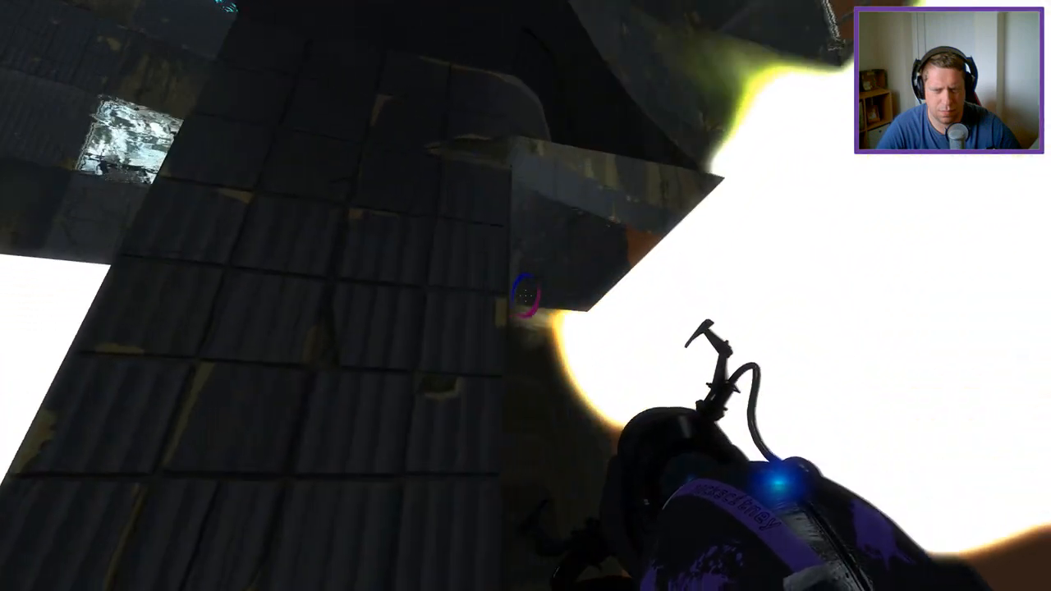
{"action": "mouse_move", "coordinate": [526, 296]}
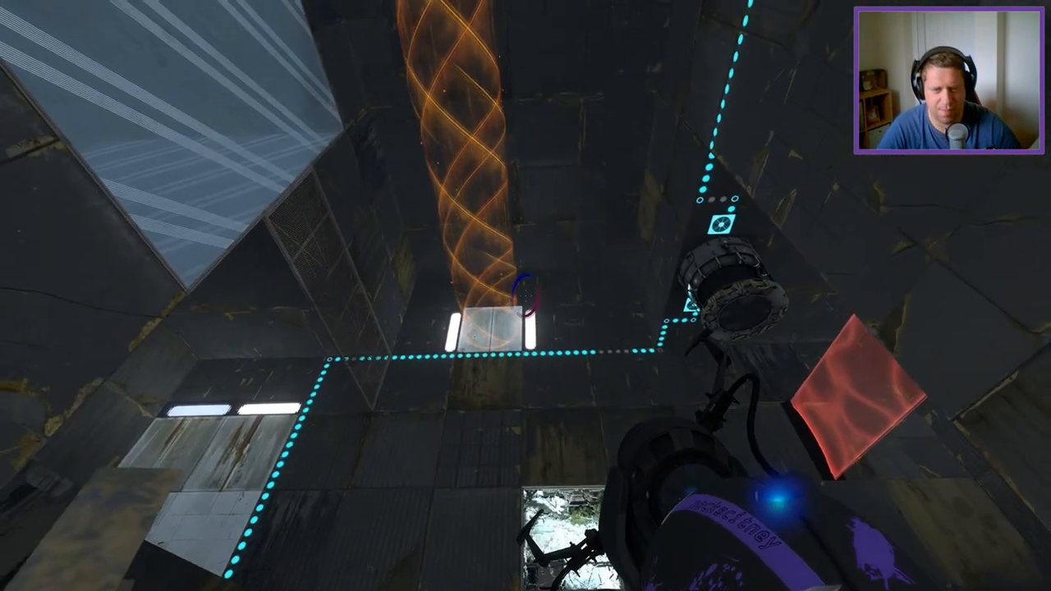
Place a portal on the white panel beneath the orange funnel
{"action": "left_click", "coordinate": [525, 295]}
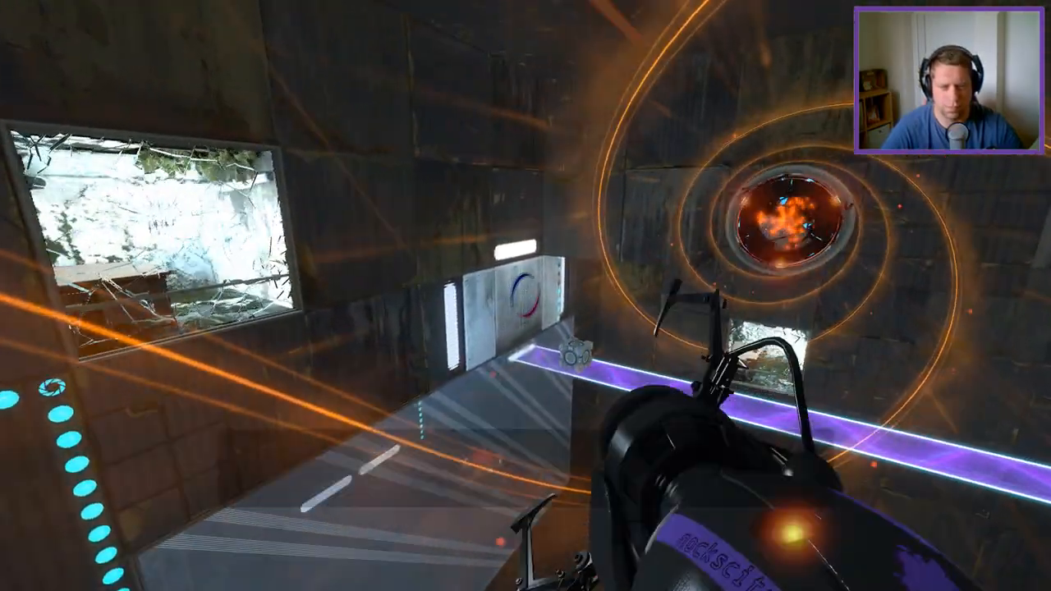
{"action": "mouse_move", "coordinate": [526, 296]}
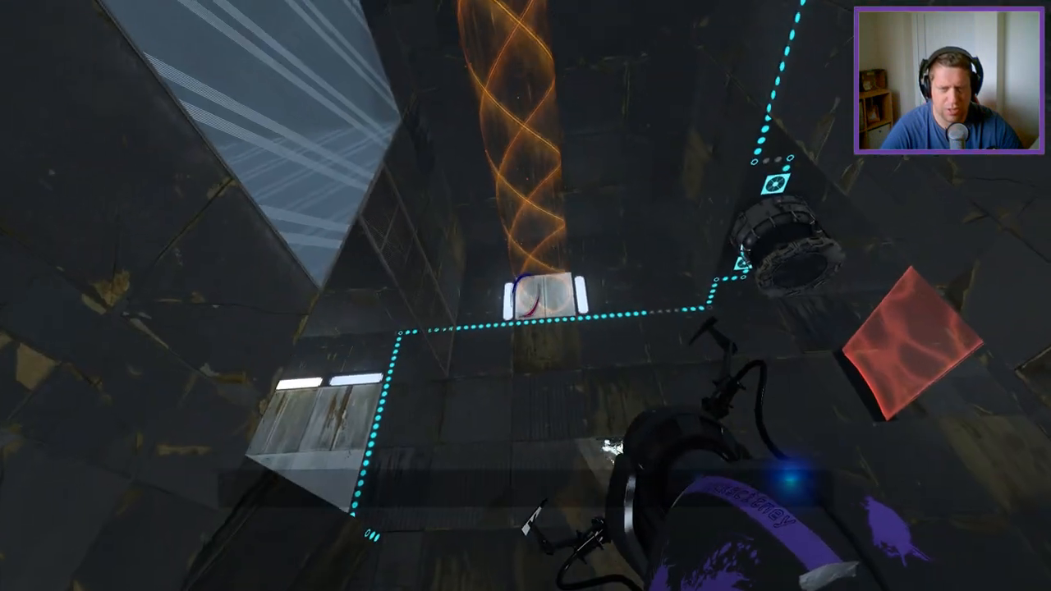
Re-place the portal on the white panel under the funnel and enter the cube room
{"action": "left_click", "coordinate": [526, 296]}
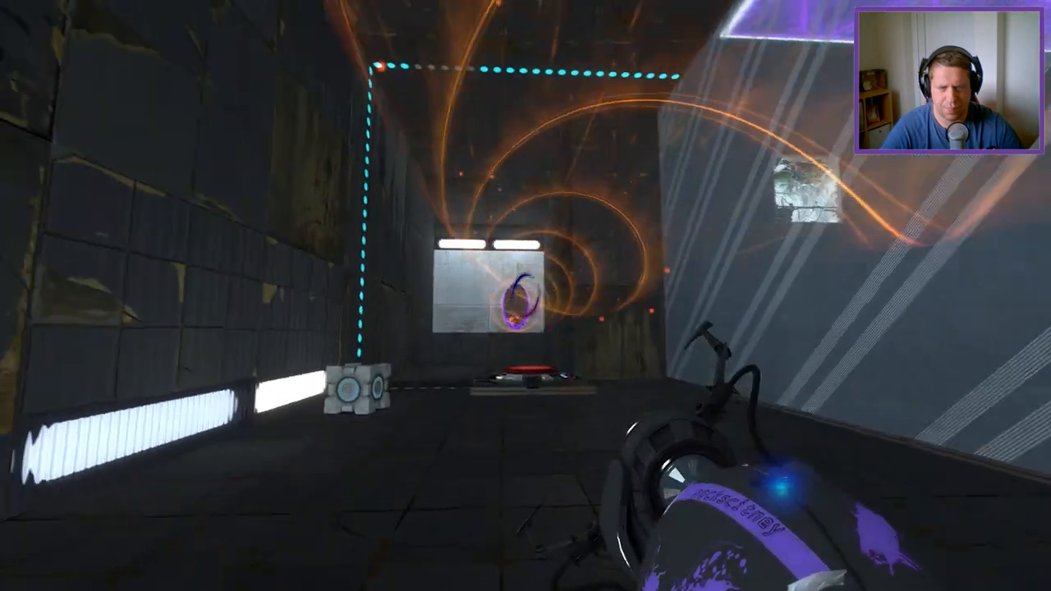
{"action": "mouse_move", "coordinate": [526, 296]}
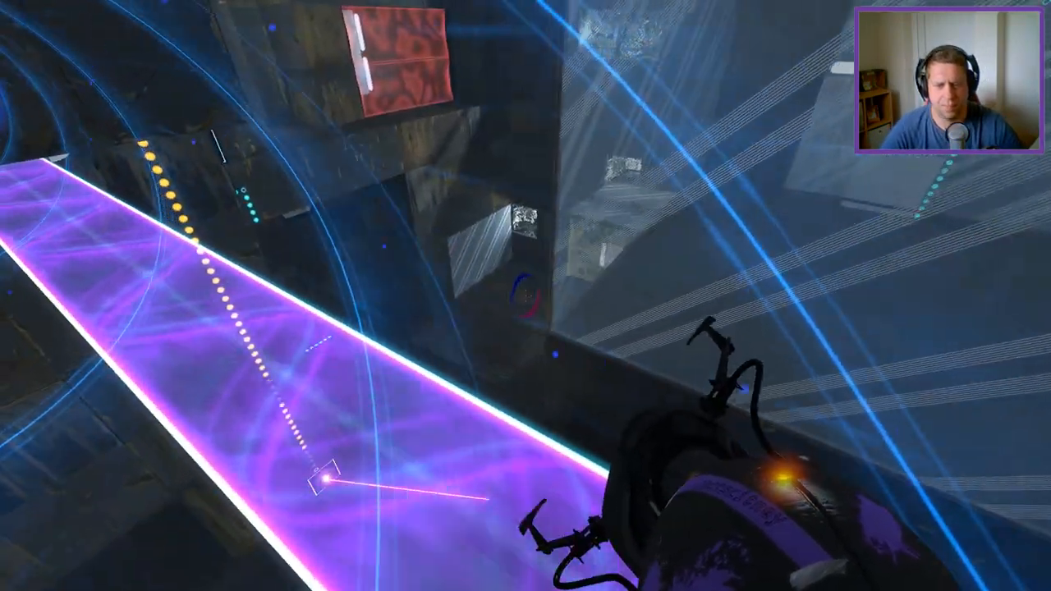
{"action": "mouse_move", "coordinate": [526, 295]}
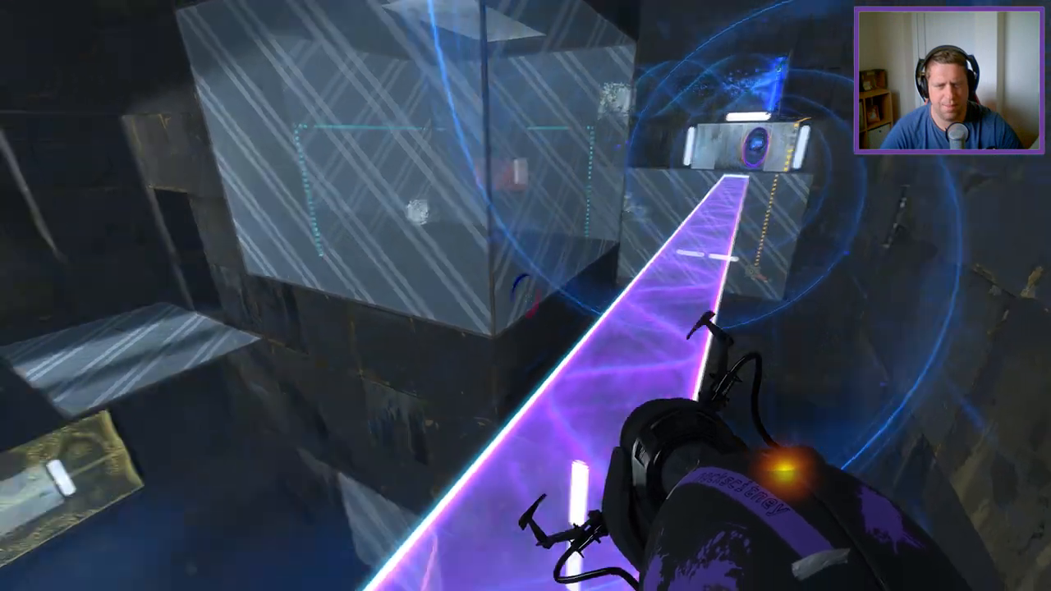
{"action": "mouse_move", "coordinate": [526, 295]}
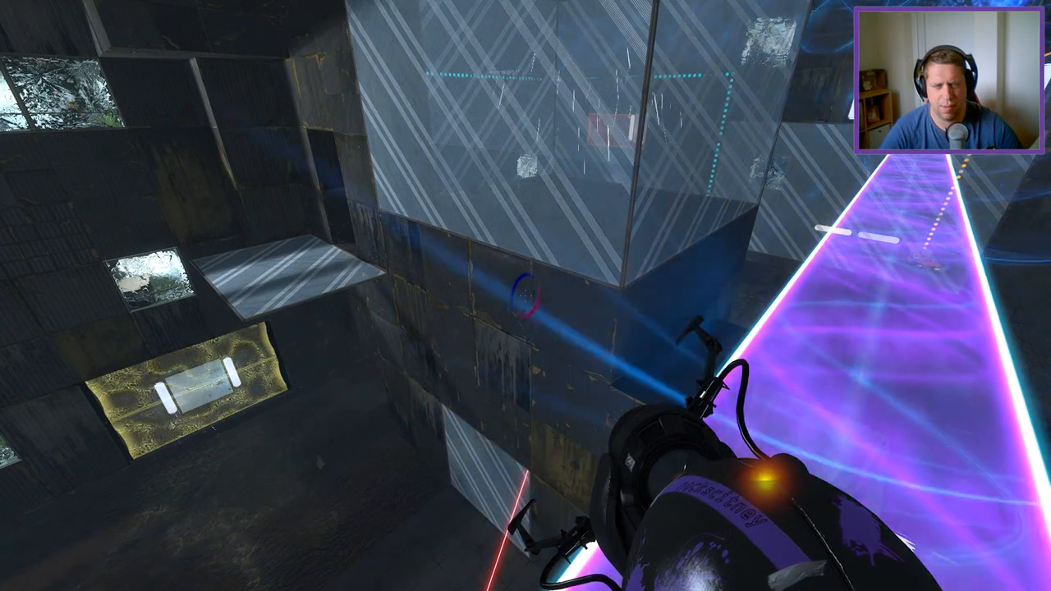
{"action": "mouse_move", "coordinate": [525, 296]}
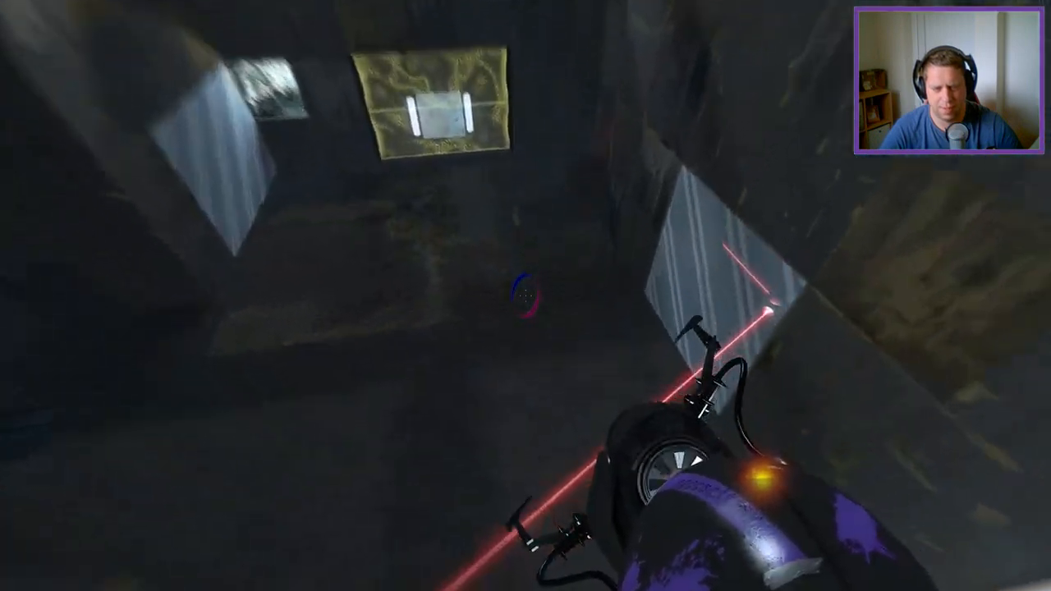
{"action": "mouse_move", "coordinate": [525, 295]}
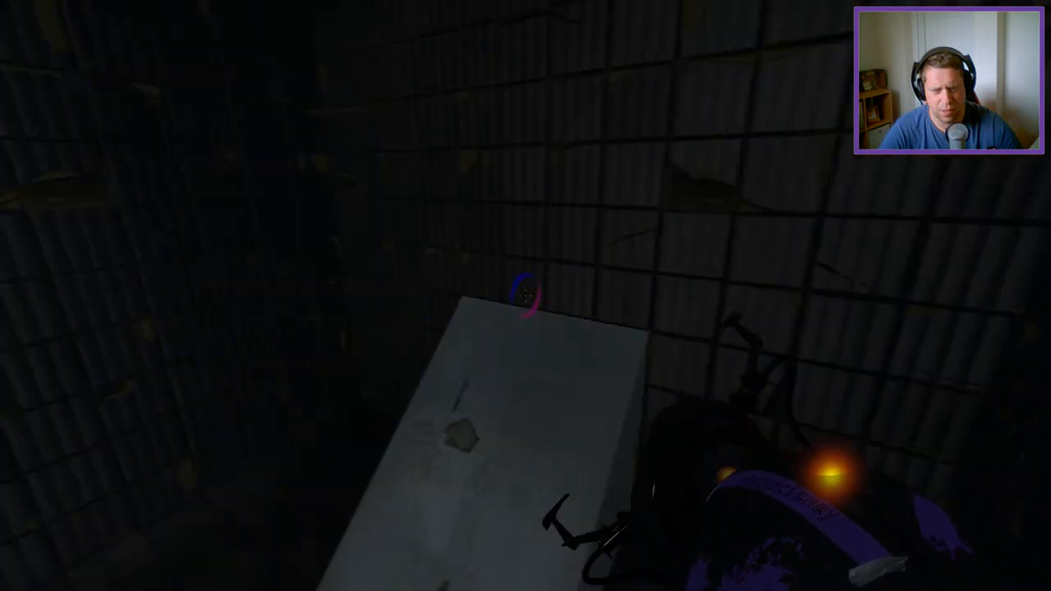
Place the orange portal on the white slab and ride the blue funnel upward
{"action": "right_click", "coordinate": [525, 295]}
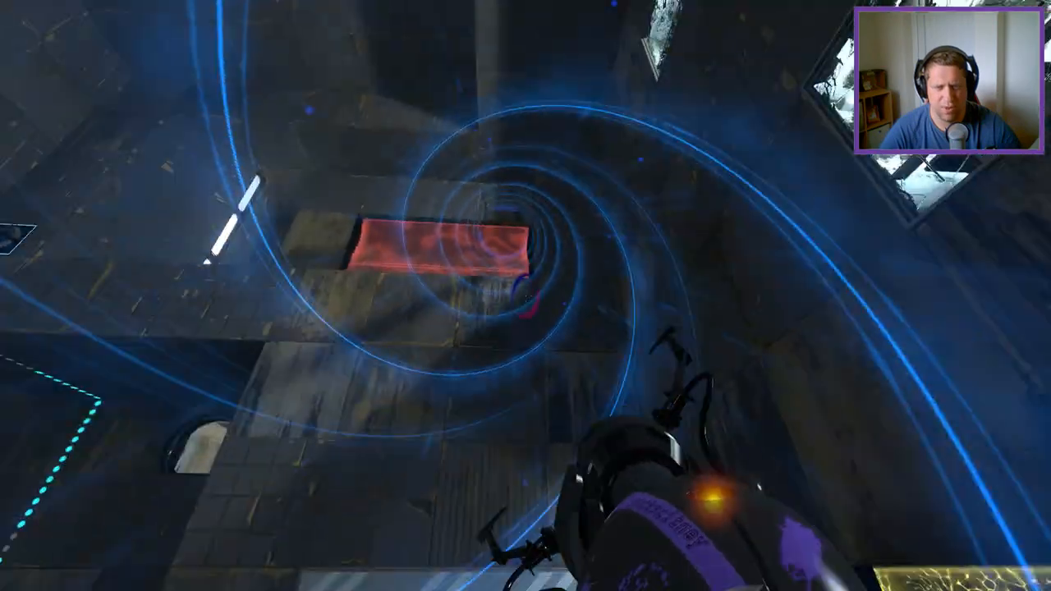
{"action": "mouse_move", "coordinate": [526, 295]}
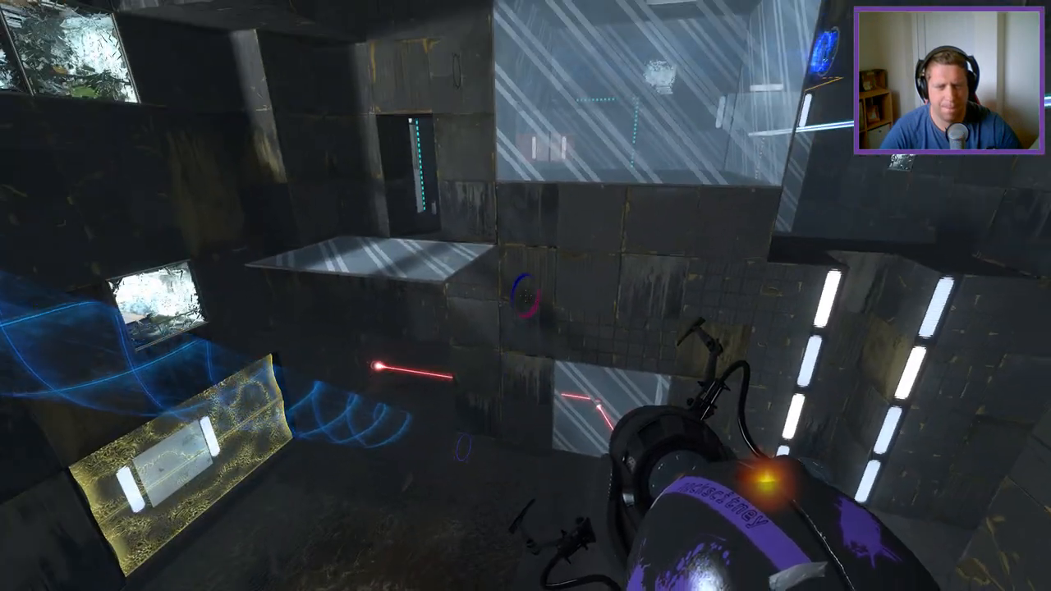
{"action": "mouse_move", "coordinate": [526, 295]}
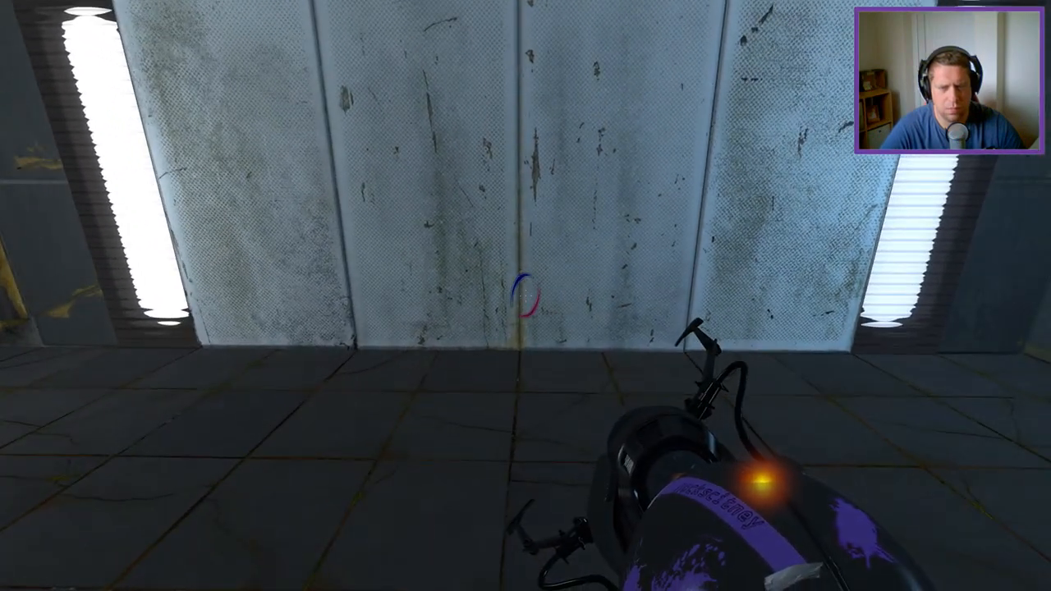
Place a portal on the large white wall and reach the red emancipation grill corridor
{"action": "left_click", "coordinate": [526, 296]}
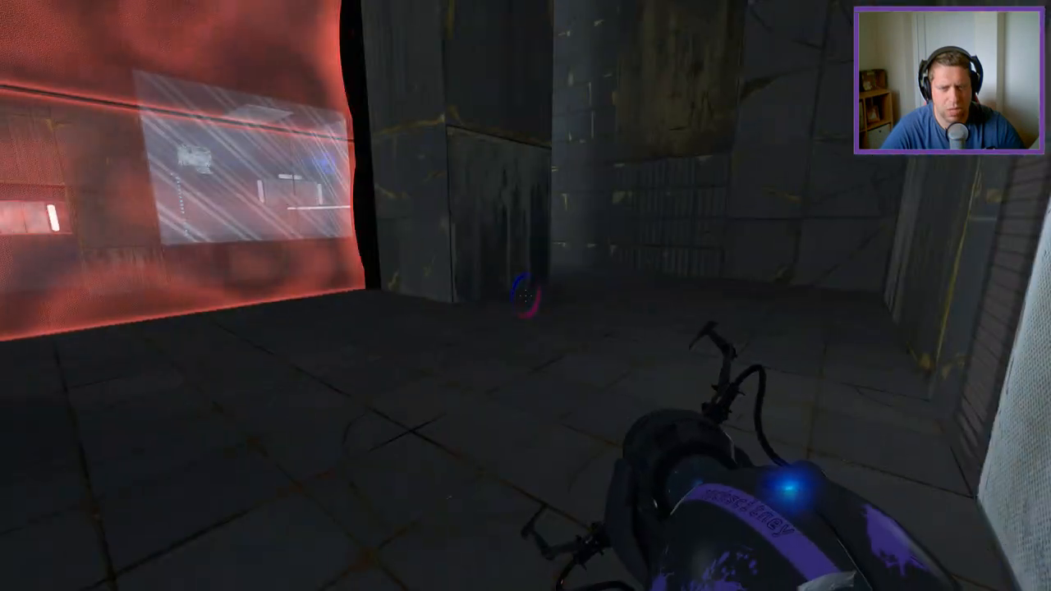
{"action": "mouse_move", "coordinate": [526, 295]}
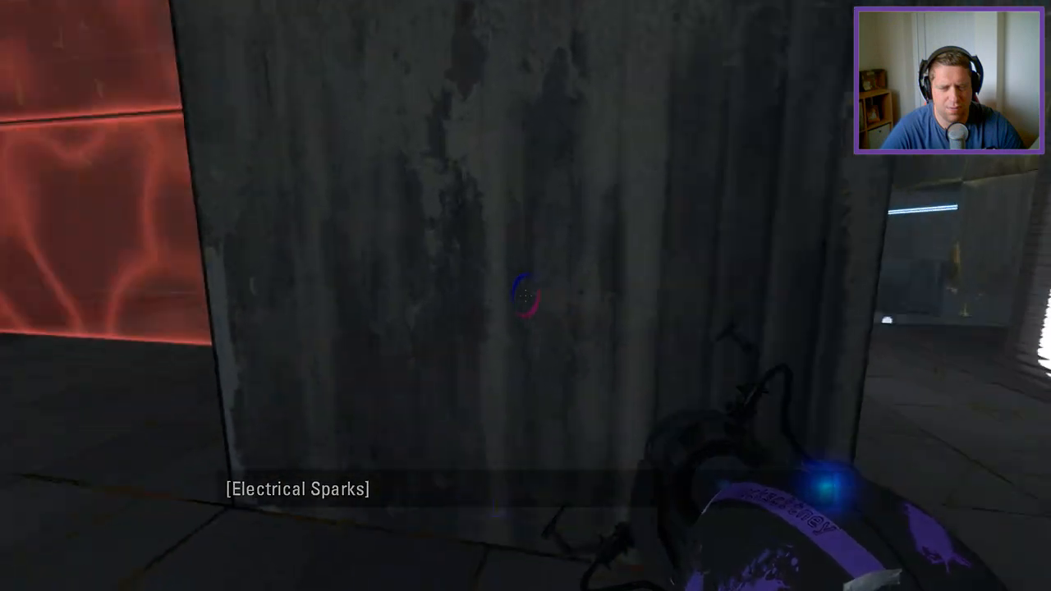
{"action": "mouse_move", "coordinate": [526, 296]}
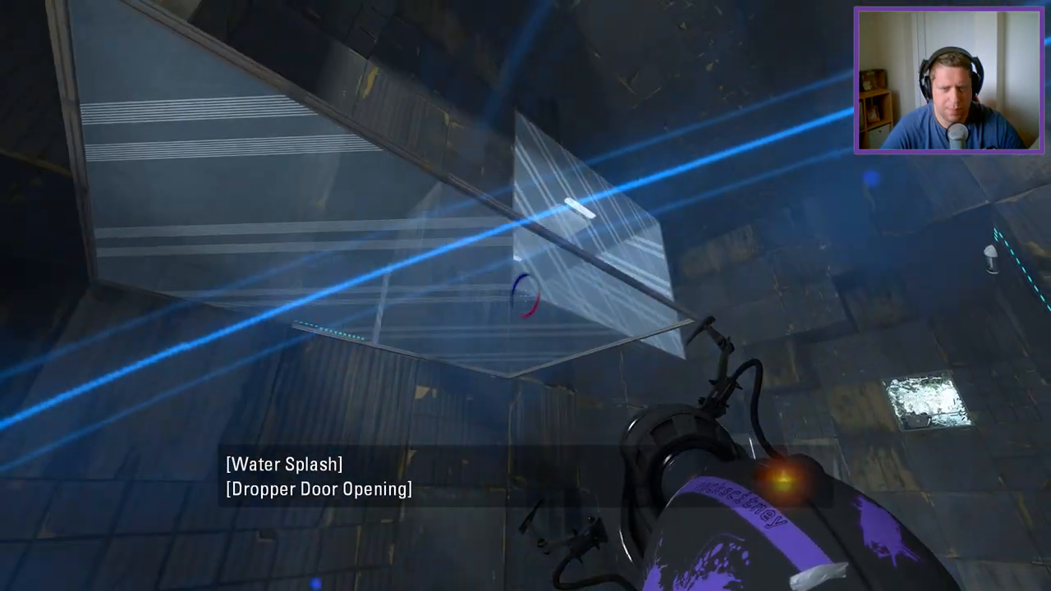
{"action": "mouse_move", "coordinate": [526, 295]}
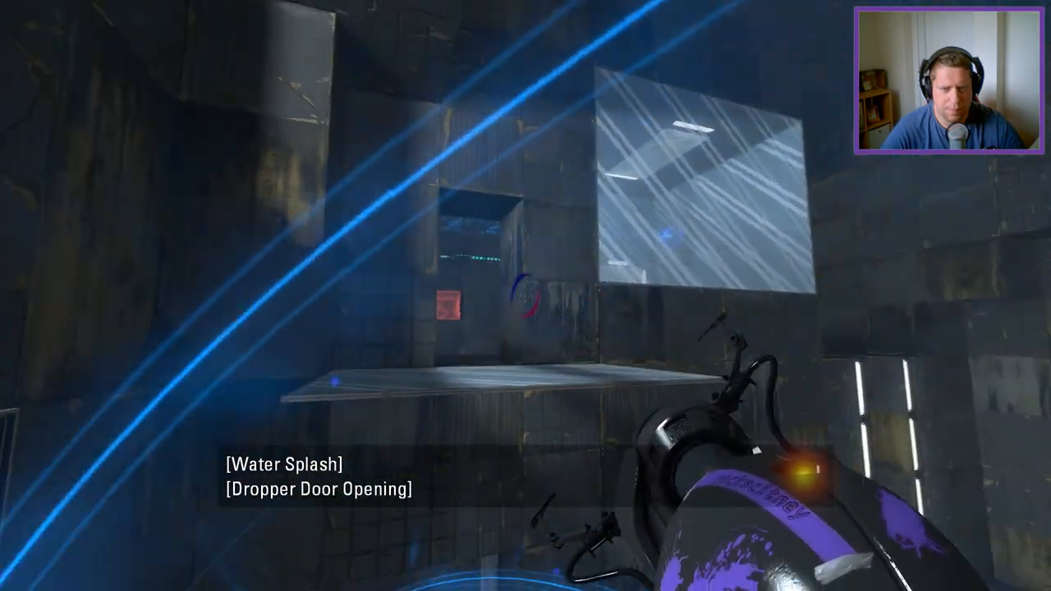
{"action": "mouse_move", "coordinate": [525, 295]}
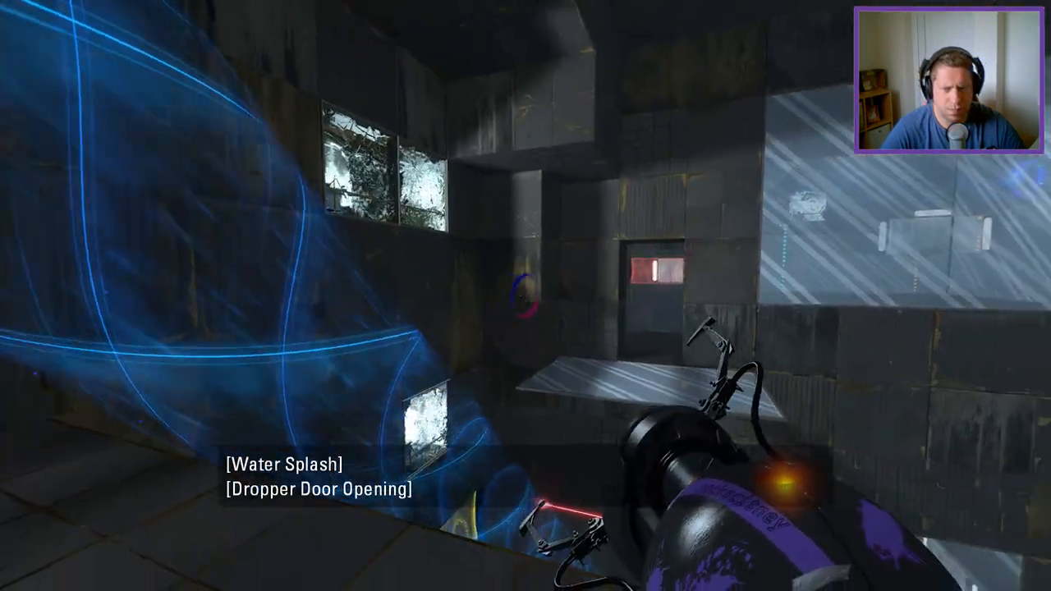
{"action": "mouse_move", "coordinate": [525, 295]}
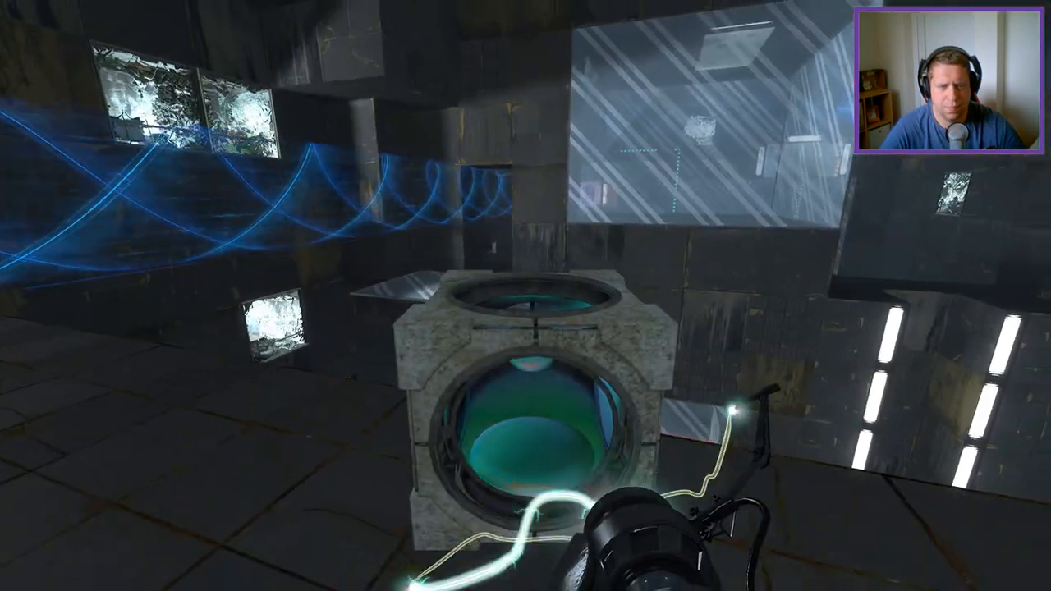
{"action": "mouse_move", "coordinate": [526, 295]}
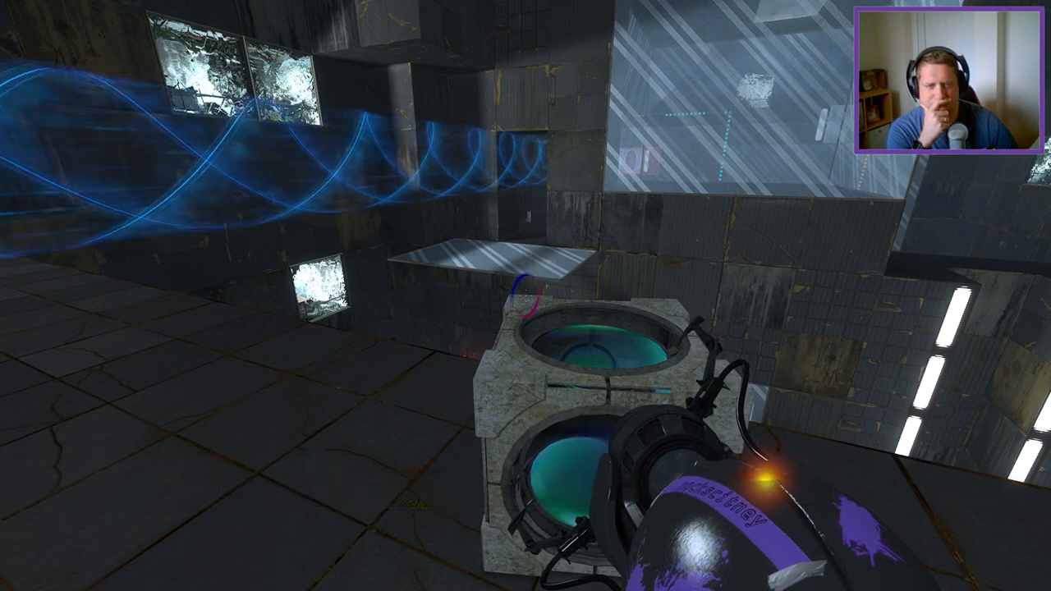
{"action": "mouse_move", "coordinate": [525, 296]}
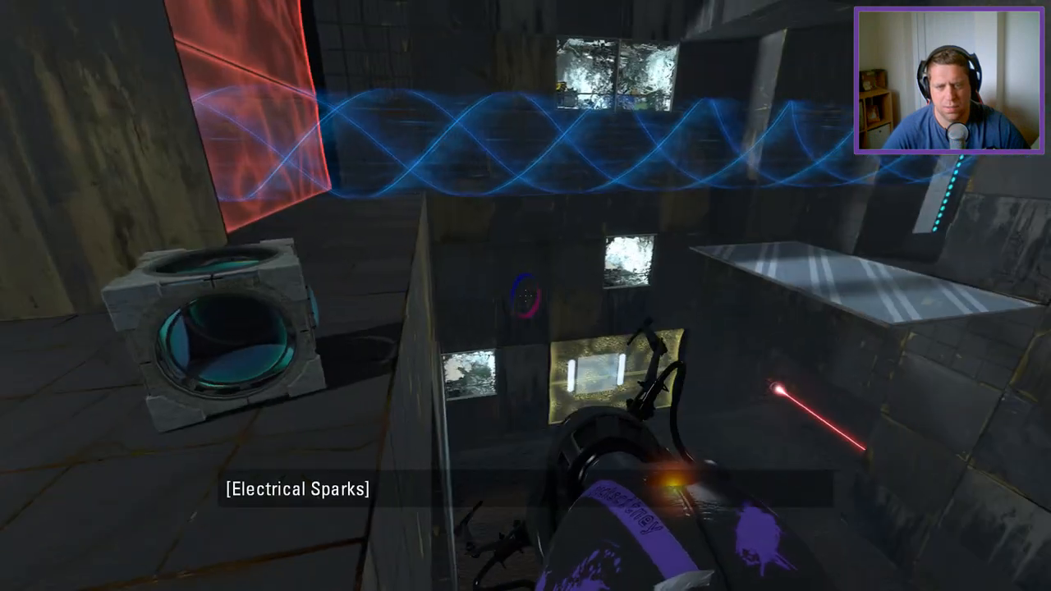
{"action": "mouse_move", "coordinate": [525, 296]}
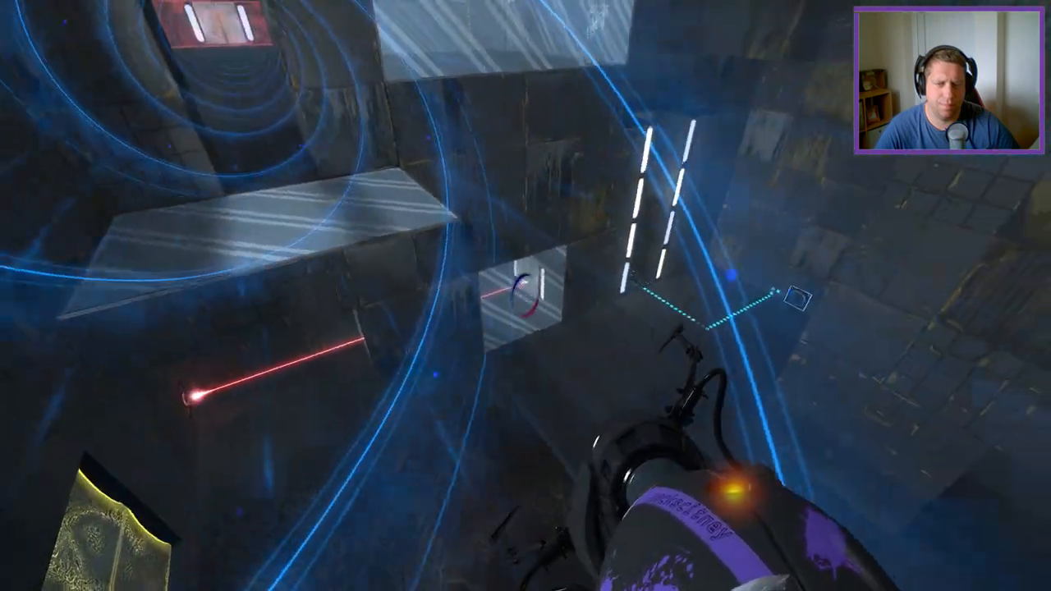
Fire a blue portal at the tall white wall after riding the tractor beam up
{"action": "left_click", "coordinate": [525, 296]}
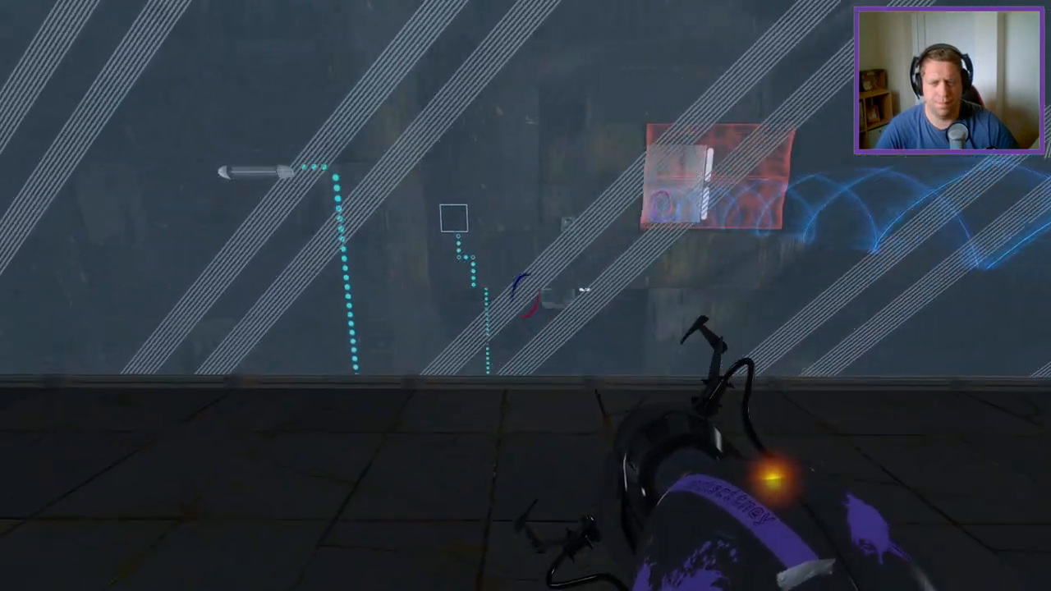
{"action": "mouse_move", "coordinate": [526, 295]}
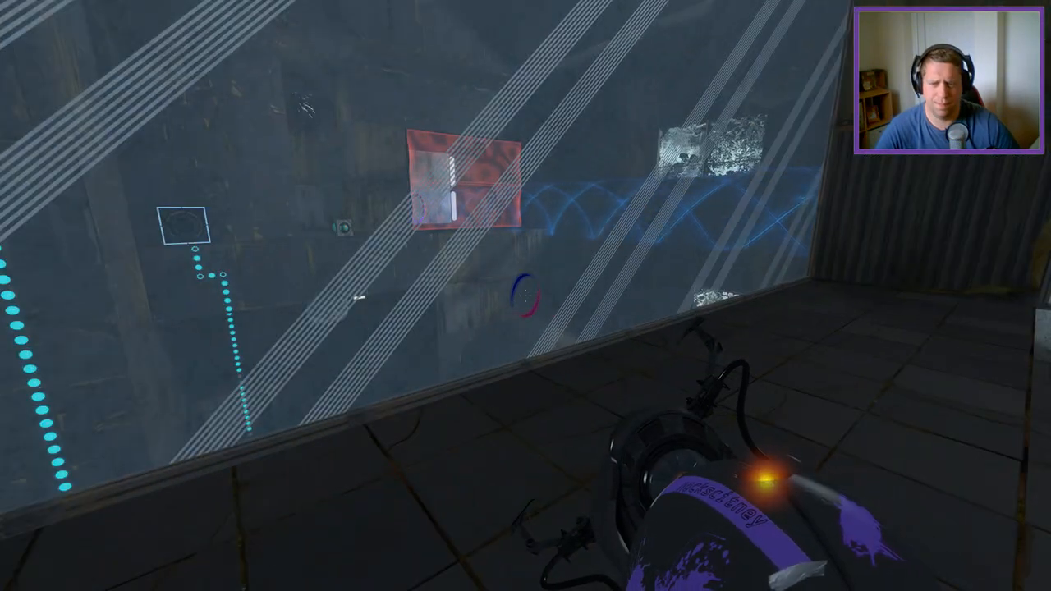
{"action": "mouse_move", "coordinate": [525, 296]}
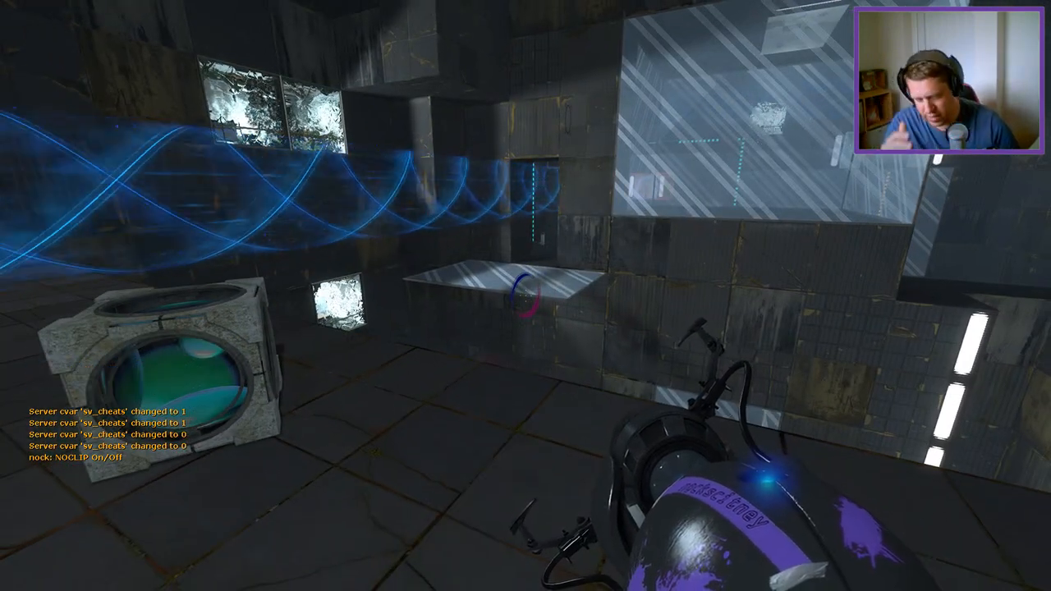
Pause to view the console log, then resume the game
{"action": "key", "text": "Escape"}
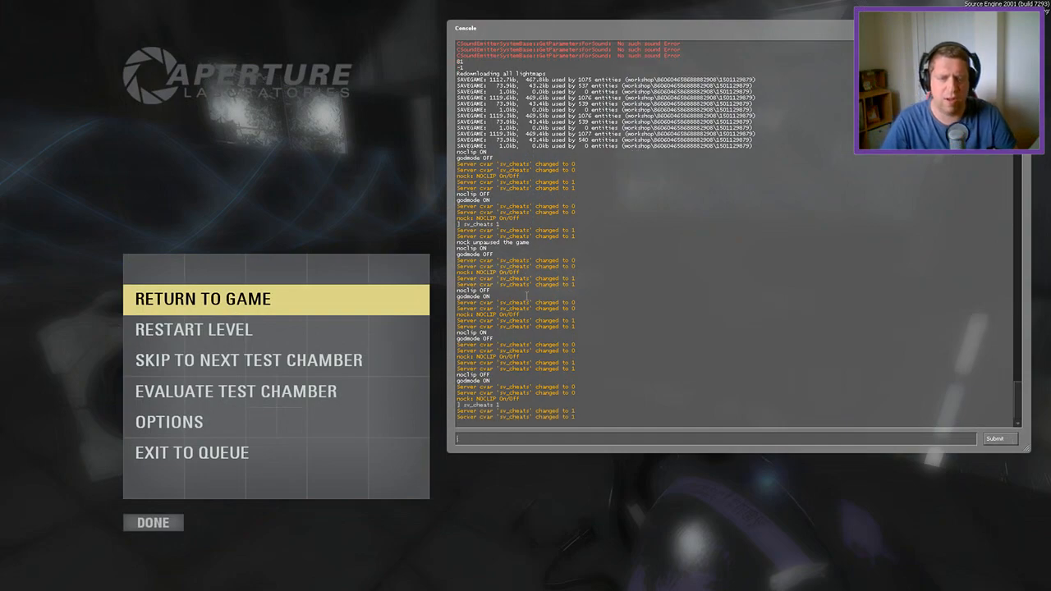
{"action": "left_click", "coordinate": [202, 299]}
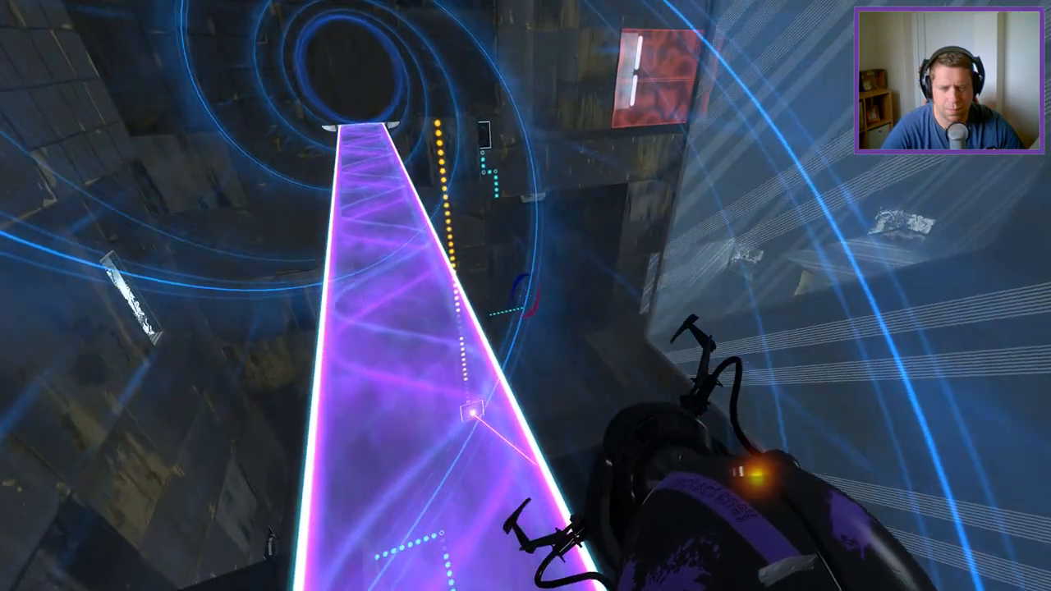
{"action": "mouse_move", "coordinate": [526, 296]}
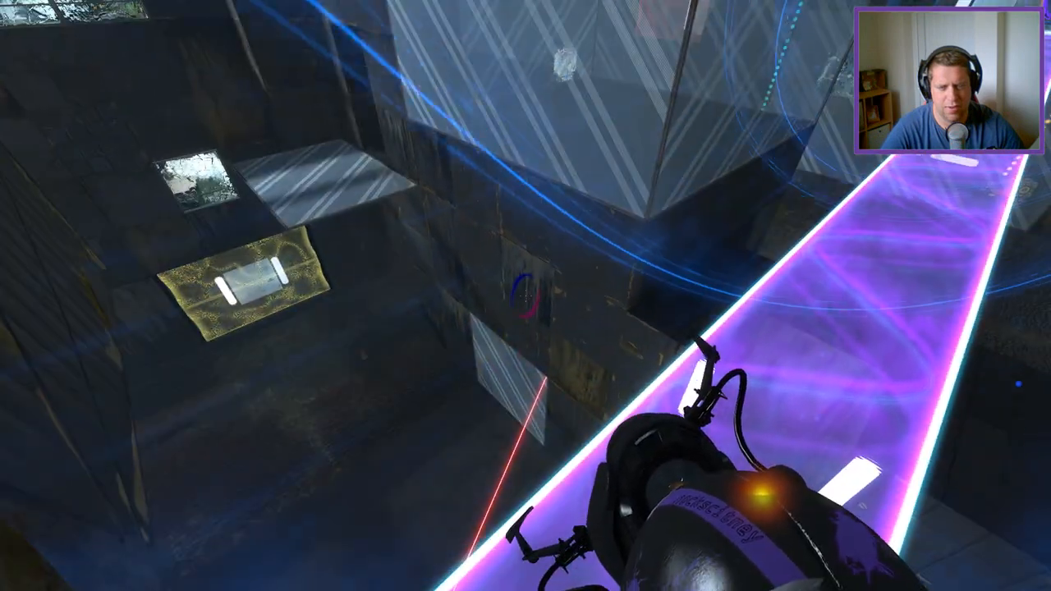
{"action": "mouse_move", "coordinate": [525, 296]}
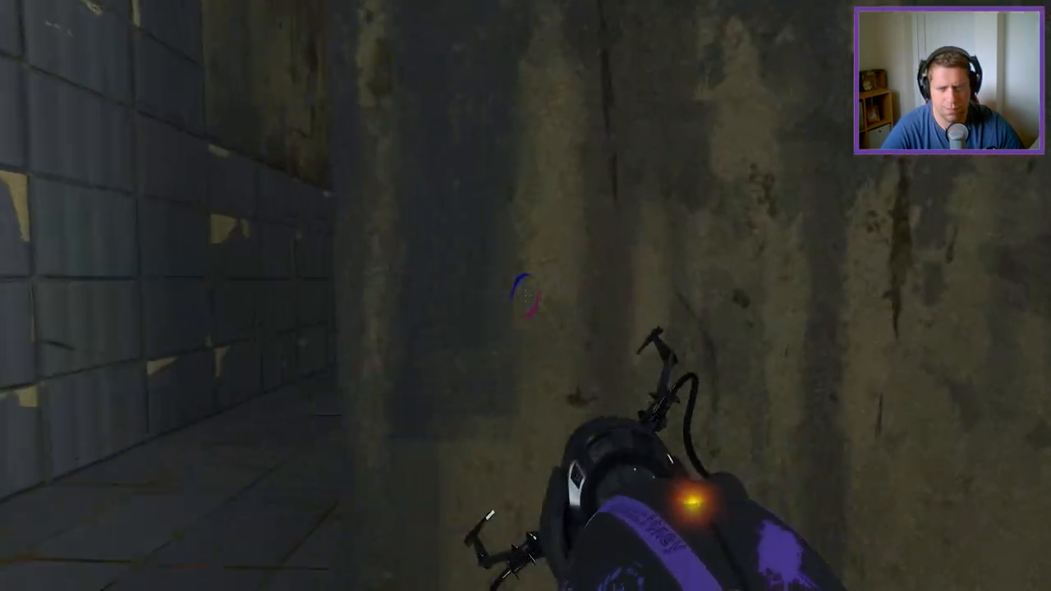
Fire an orange portal at the stained concrete wall at the corridor's end
{"action": "right_click", "coordinate": [526, 296]}
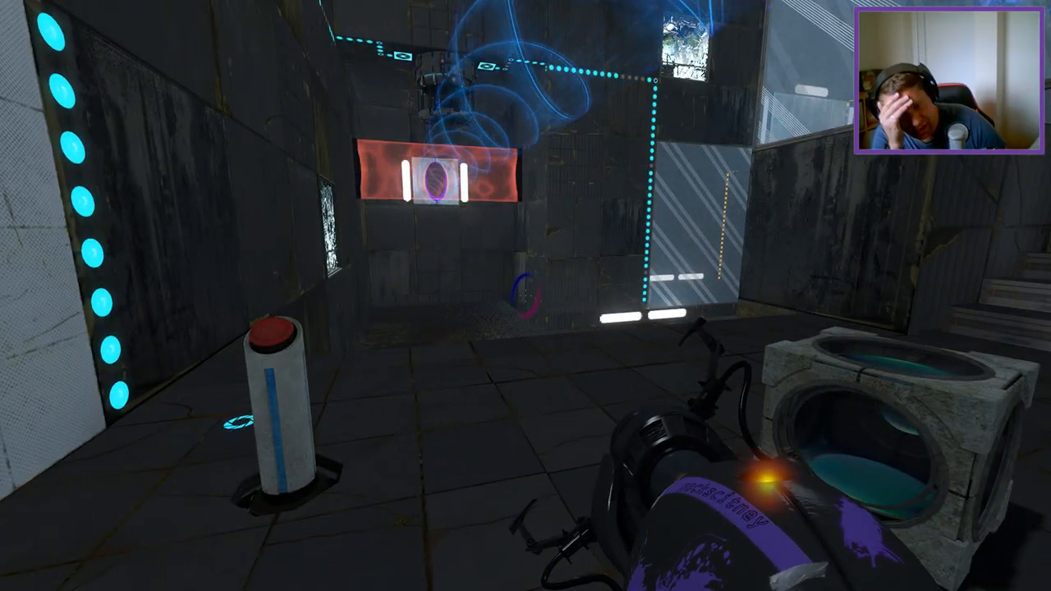
{"action": "mouse_move", "coordinate": [525, 296]}
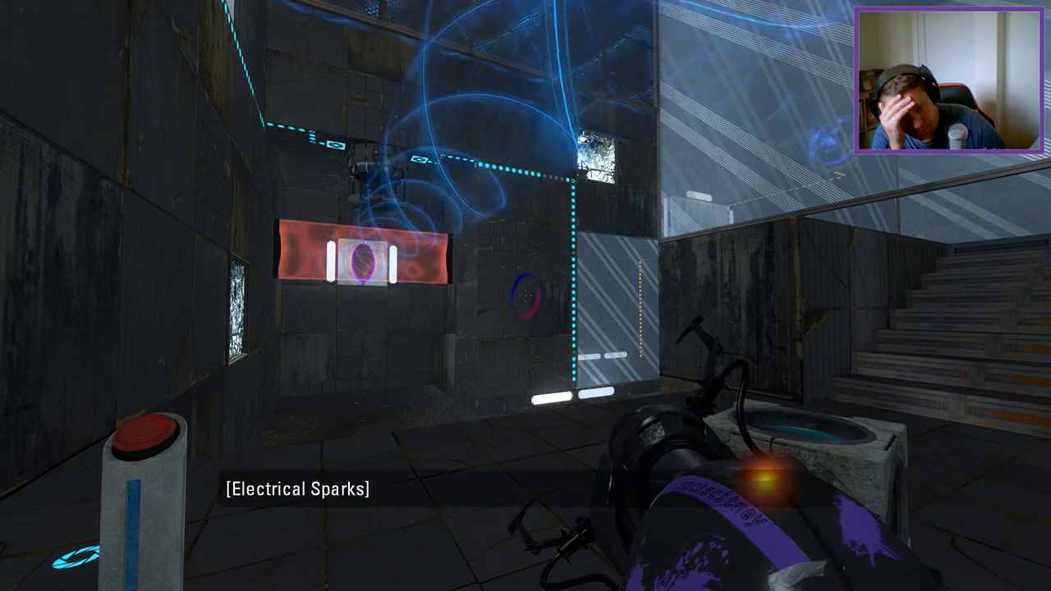
{"action": "mouse_move", "coordinate": [525, 296]}
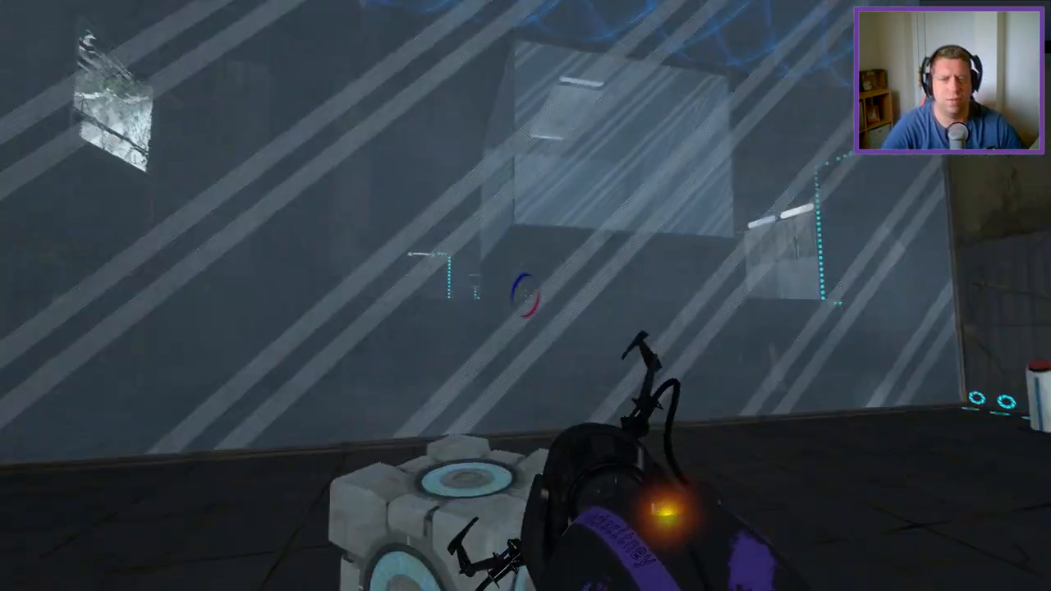
{"action": "mouse_move", "coordinate": [526, 296]}
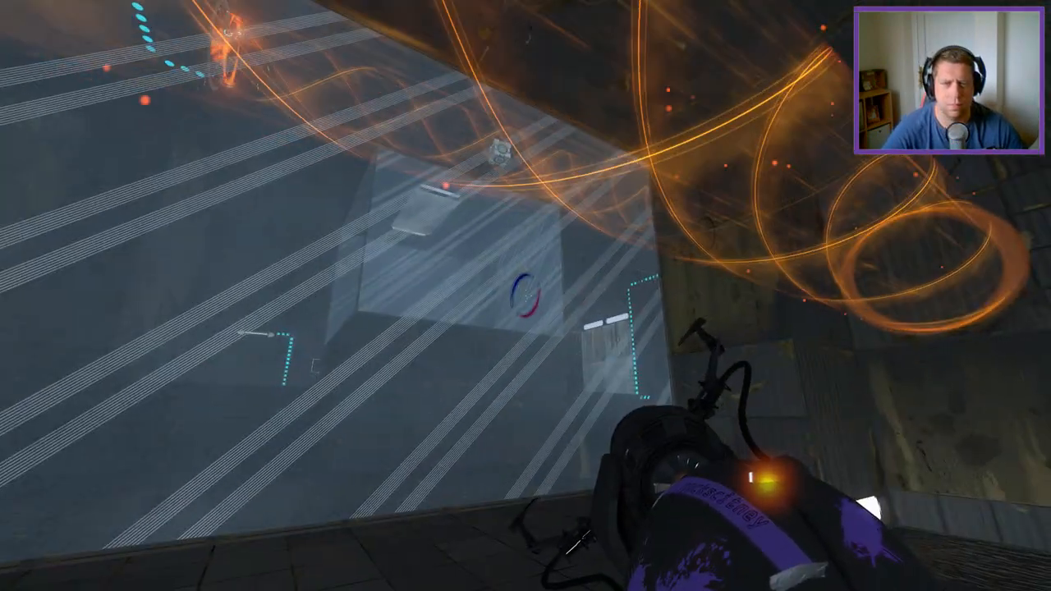
{"action": "mouse_move", "coordinate": [525, 296]}
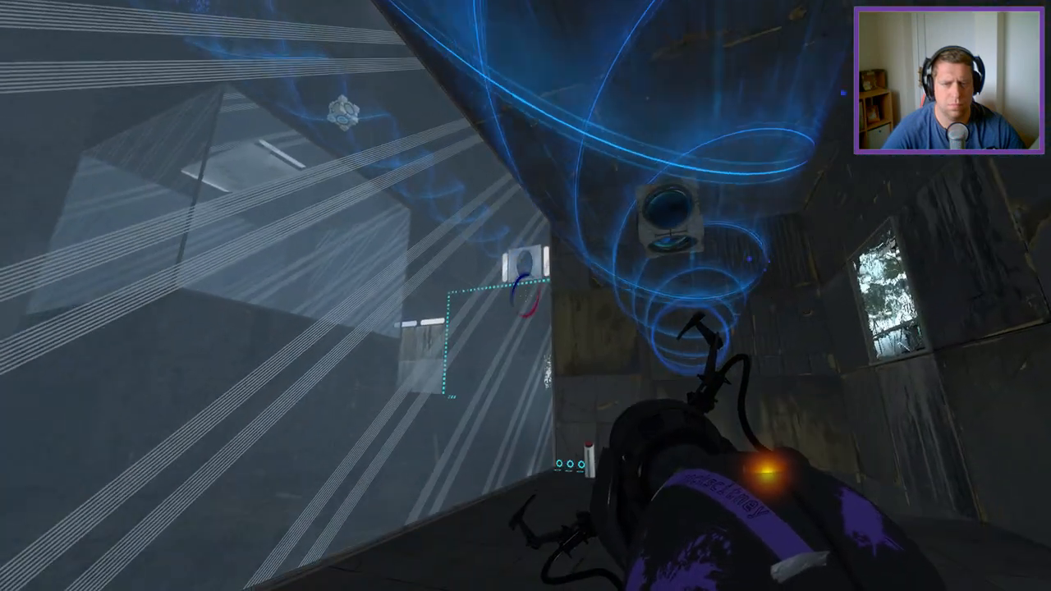
{"action": "mouse_move", "coordinate": [525, 296]}
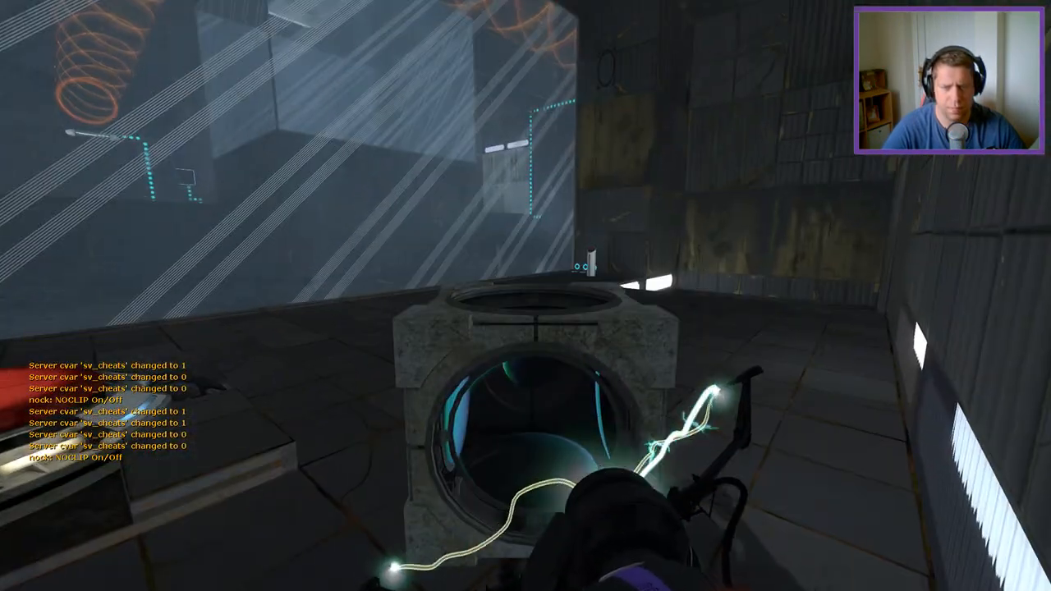
Check the console echoing cheats and noclip, then resume playing the chamber
{"action": "key", "text": "Escape"}
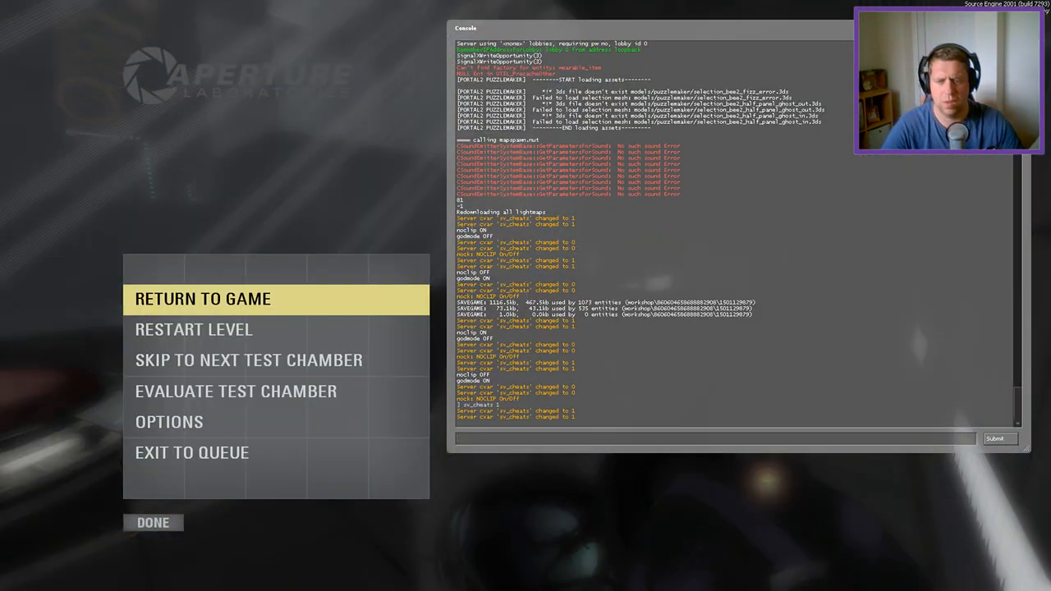
{"action": "left_click", "coordinate": [202, 299]}
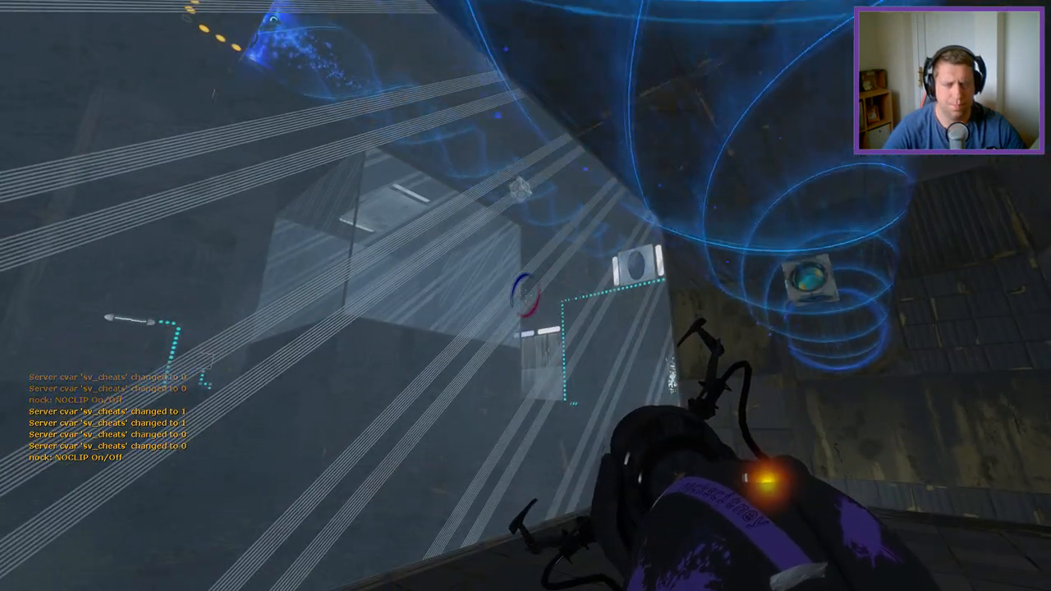
{"action": "mouse_move", "coordinate": [525, 296]}
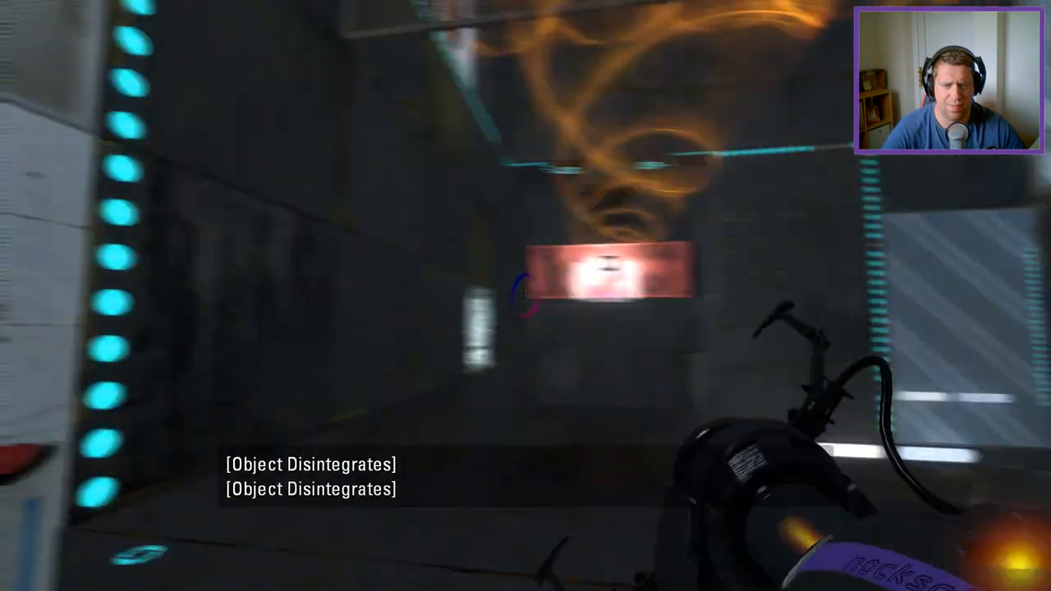
{"action": "mouse_move", "coordinate": [525, 295]}
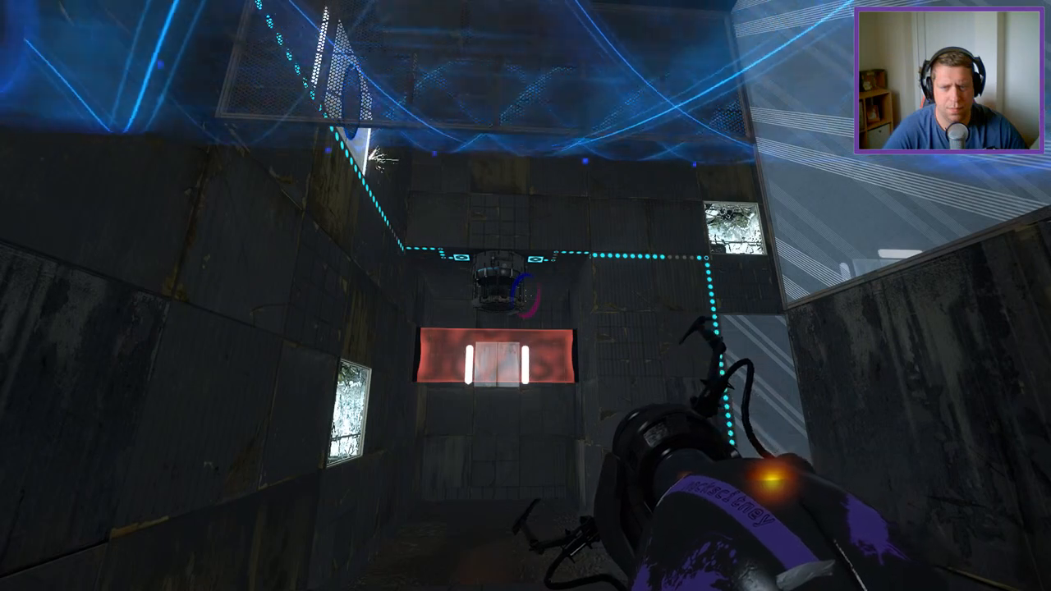
{"action": "mouse_move", "coordinate": [525, 296]}
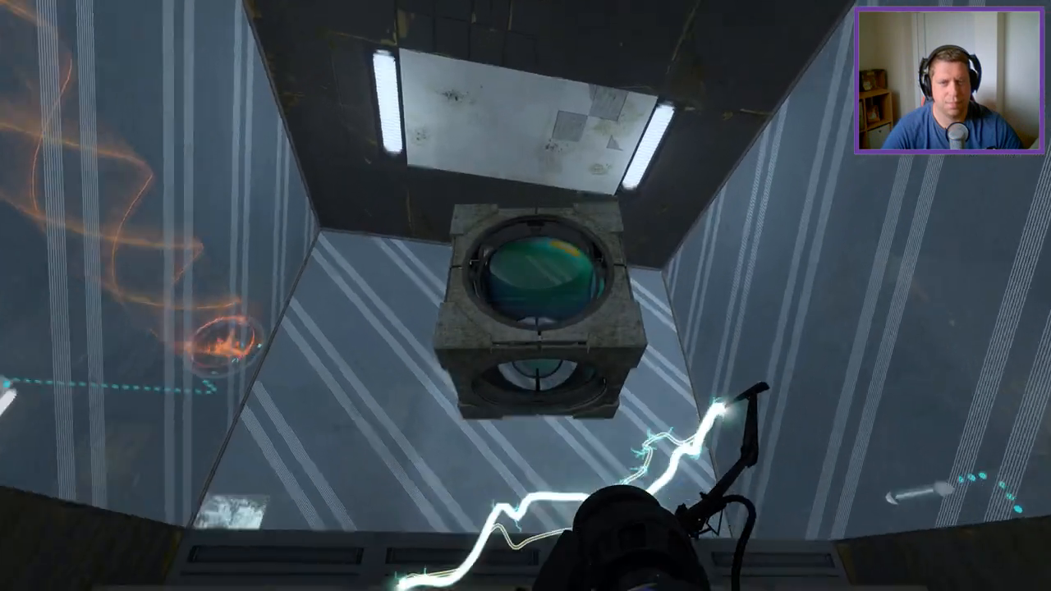
{"action": "mouse_move", "coordinate": [525, 296]}
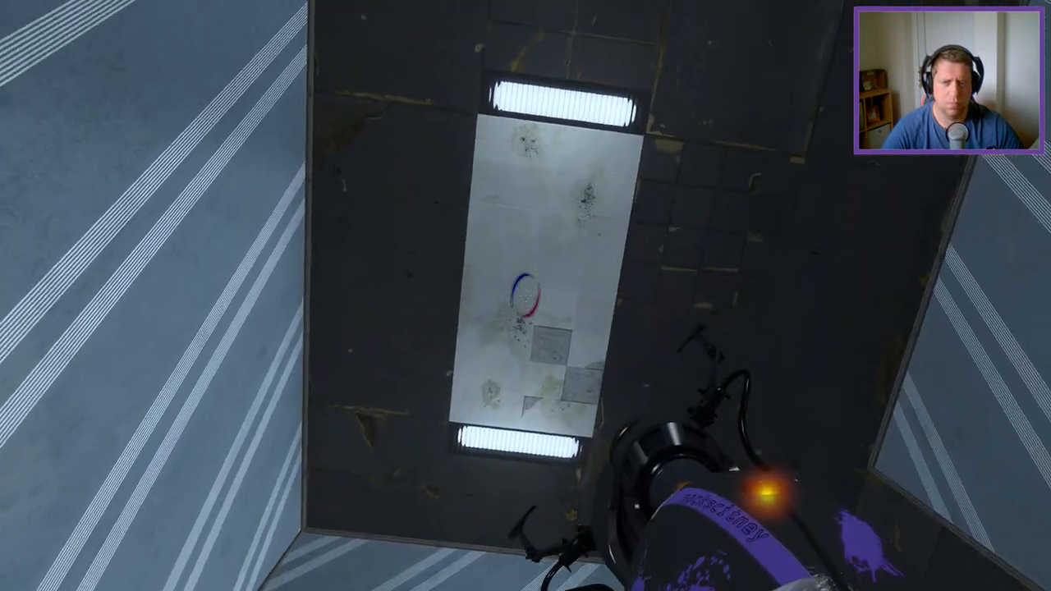
Shoot a blue portal onto the white ceiling panel above the exit lift
{"action": "left_click", "coordinate": [525, 295]}
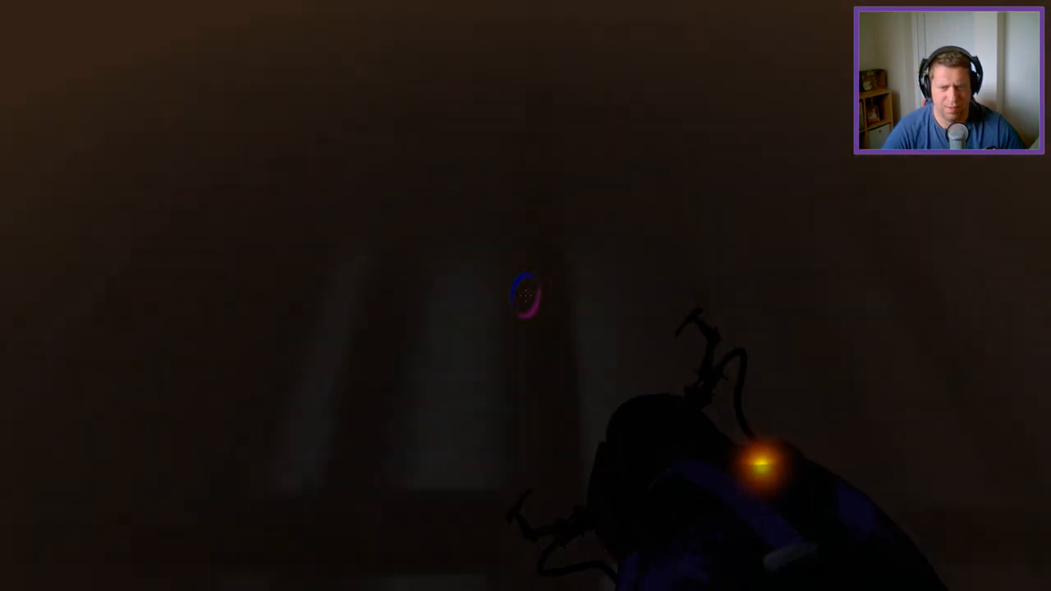
{"action": "mouse_move", "coordinate": [526, 295]}
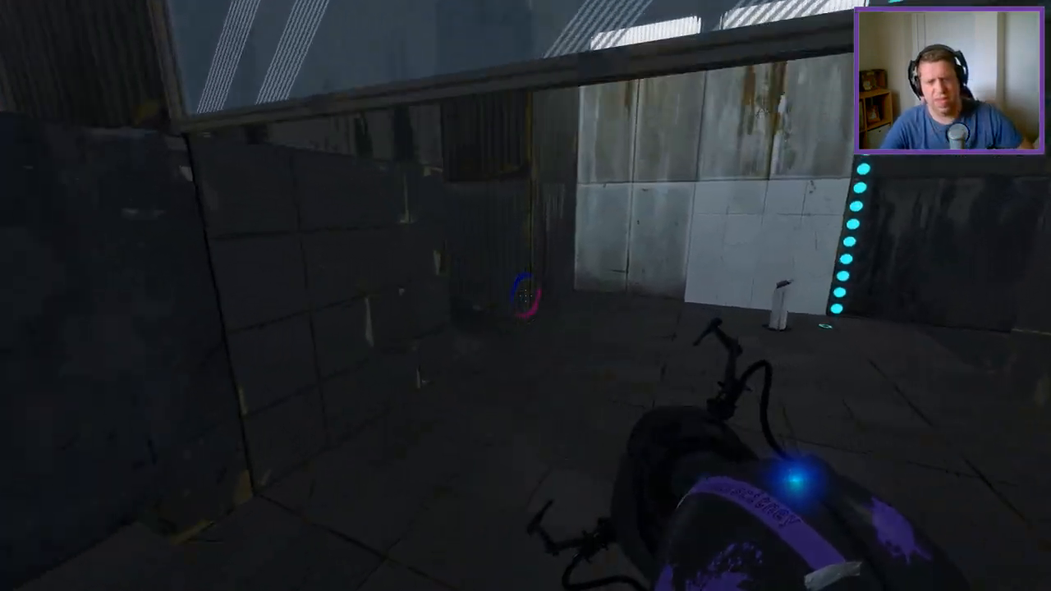
{"action": "mouse_move", "coordinate": [526, 296]}
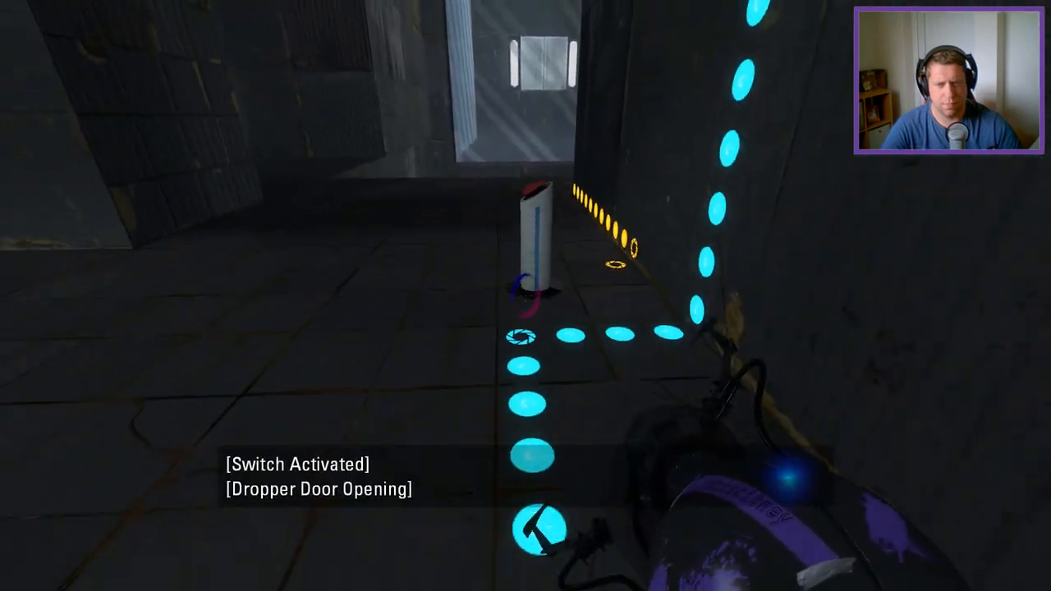
{"action": "mouse_move", "coordinate": [526, 295]}
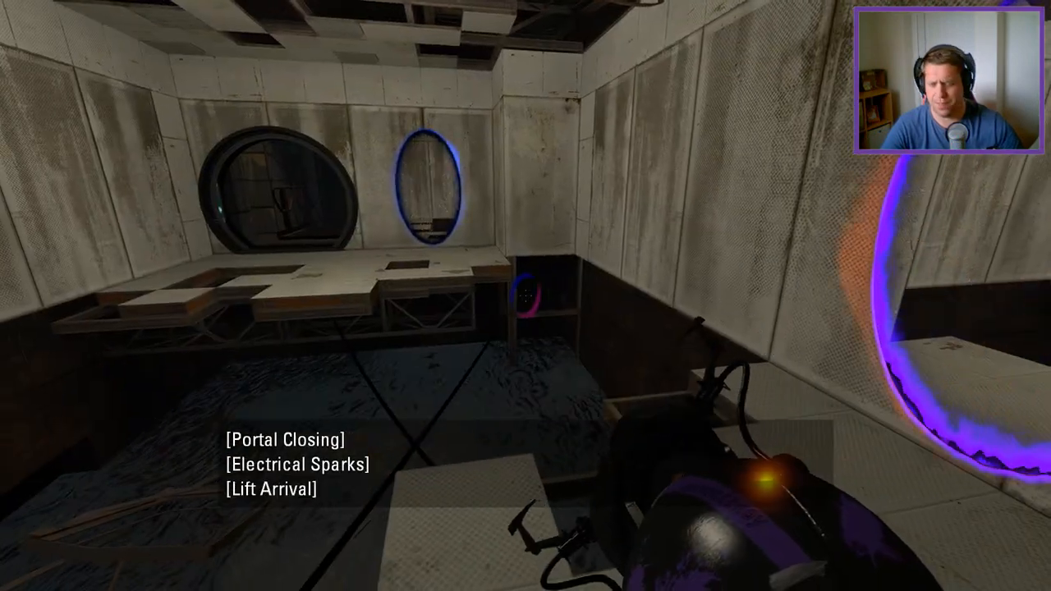
Pause over the console, then resume to reach the Test Chamber Evaluation screen
{"action": "key", "text": "Escape"}
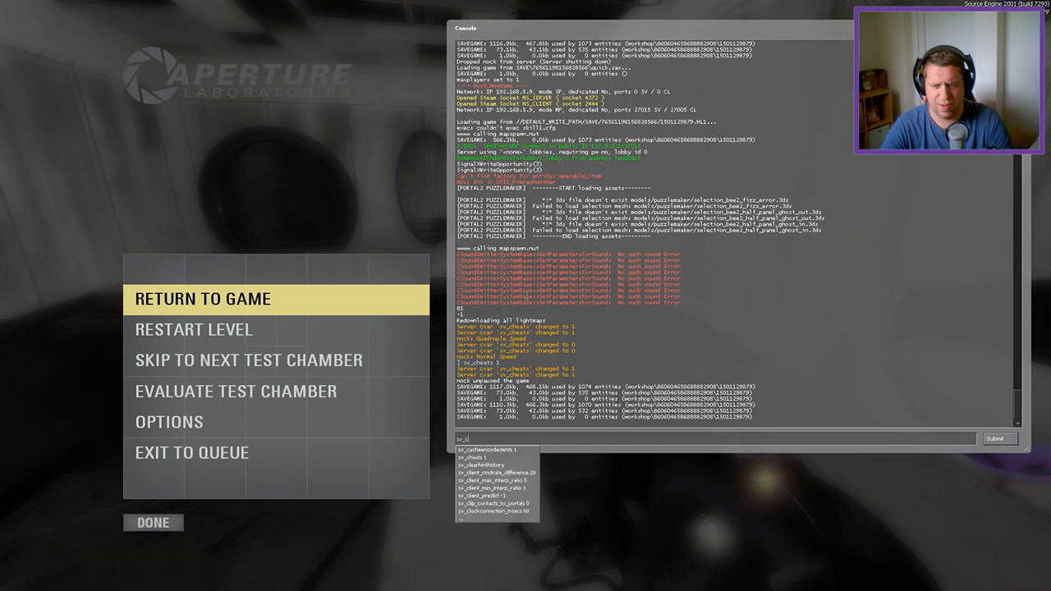
{"action": "left_click", "coordinate": [203, 299]}
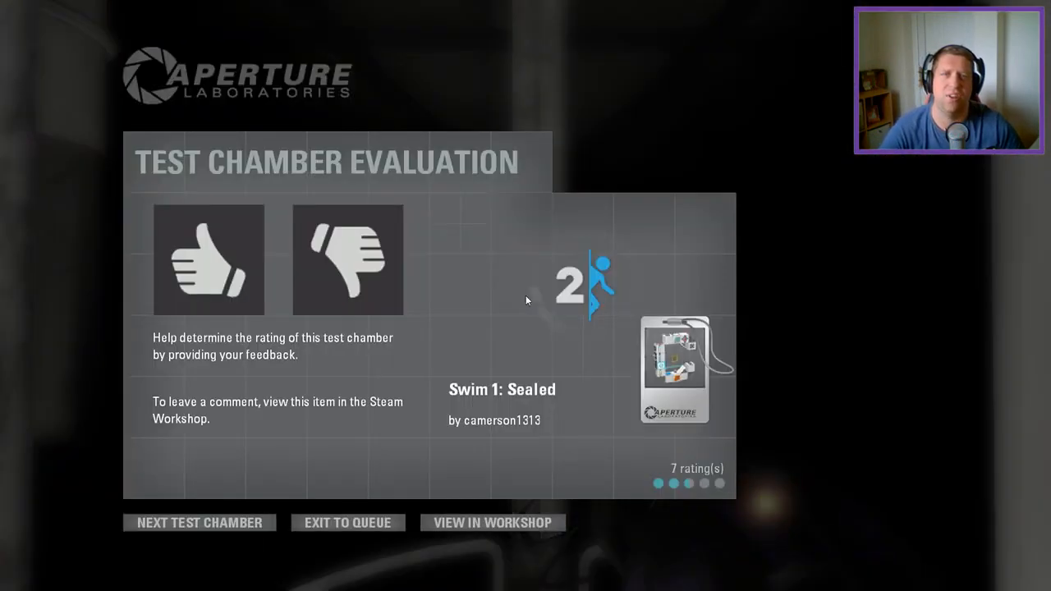
Rate Swim 1: Sealed thumbs-up on the Test Chamber Evaluation screen
{"action": "left_click", "coordinate": [209, 260]}
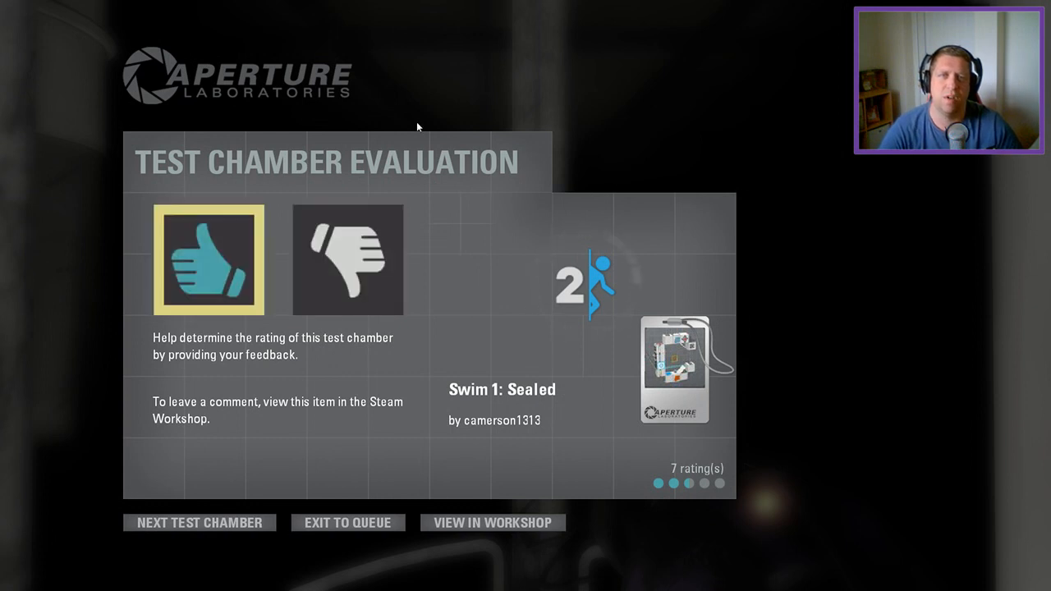